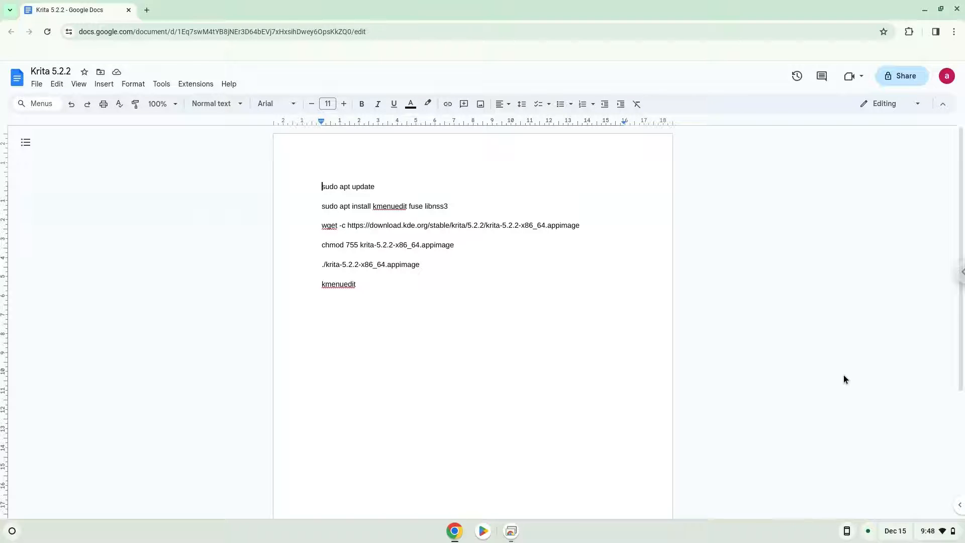
pyautogui.moveTo(914, 536)
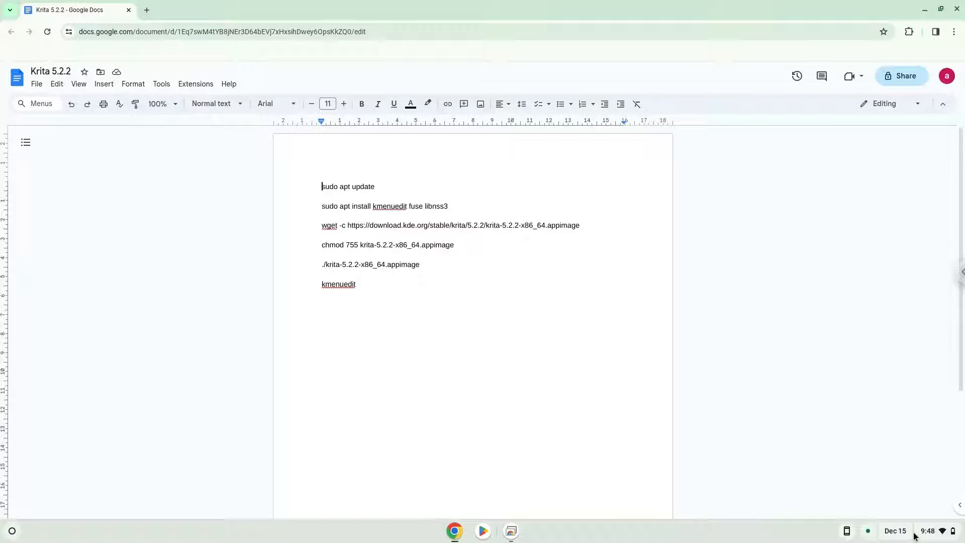
# Step: Open ChromeOS Settings, expand Advanced and go to the Developers section
pyautogui.click(894, 530)
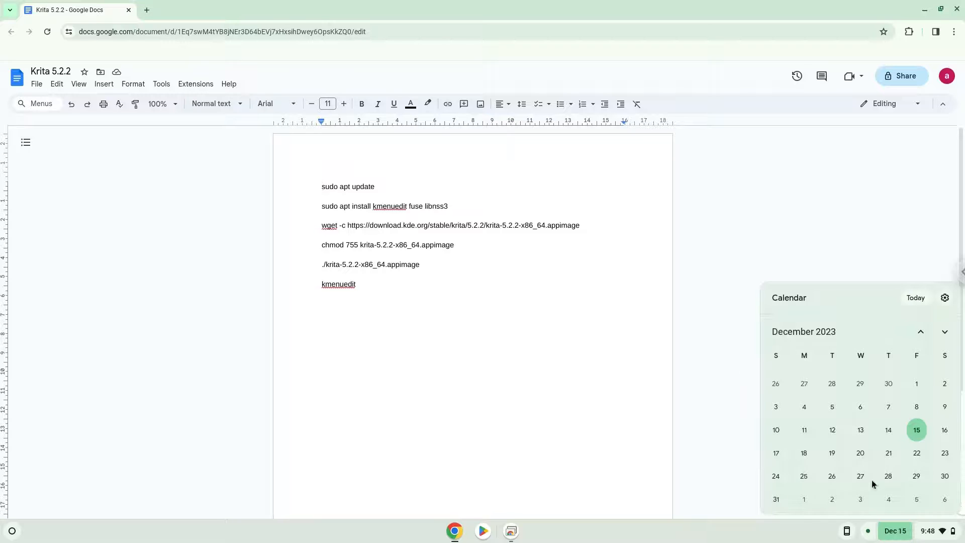
pyautogui.click(321, 302)
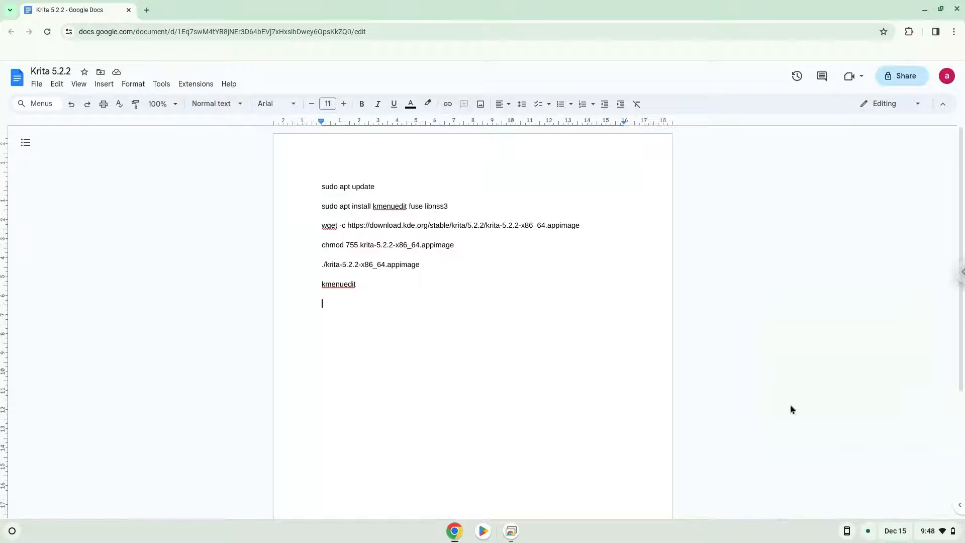
pyautogui.click(926, 530)
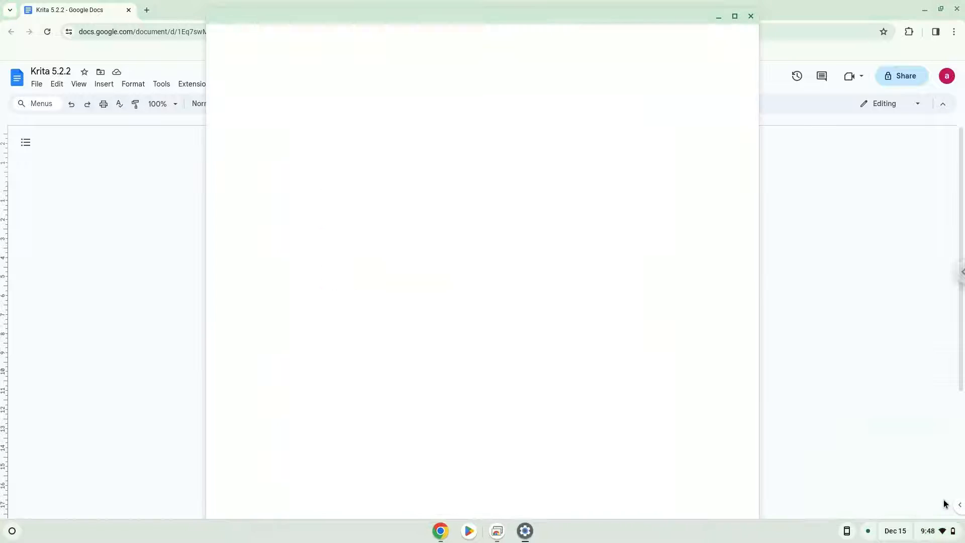
pyautogui.click(524, 535)
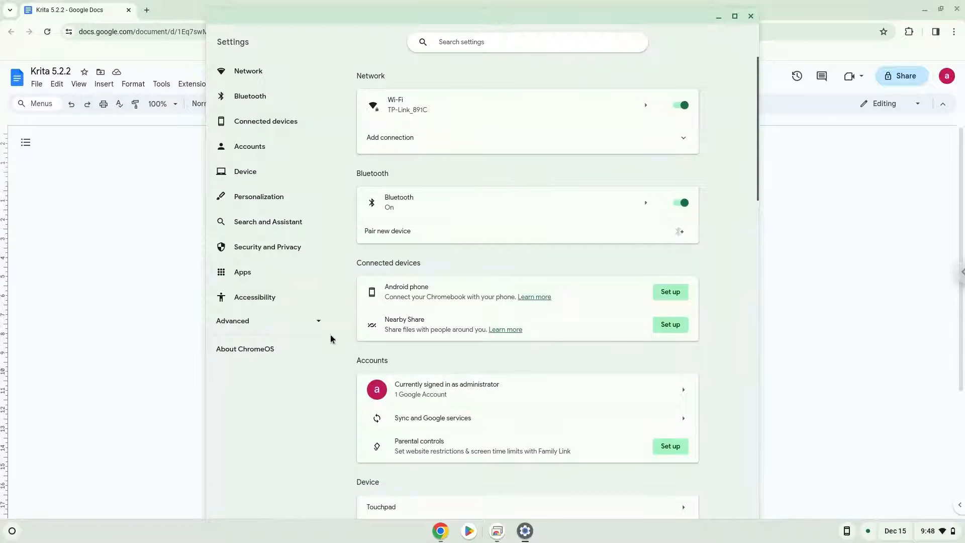
pyautogui.click(233, 321)
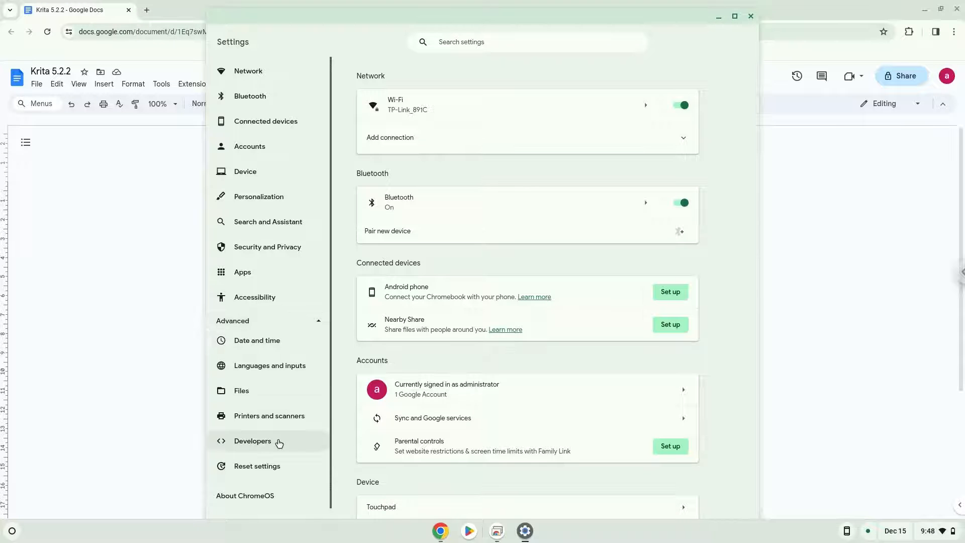
pyautogui.click(252, 440)
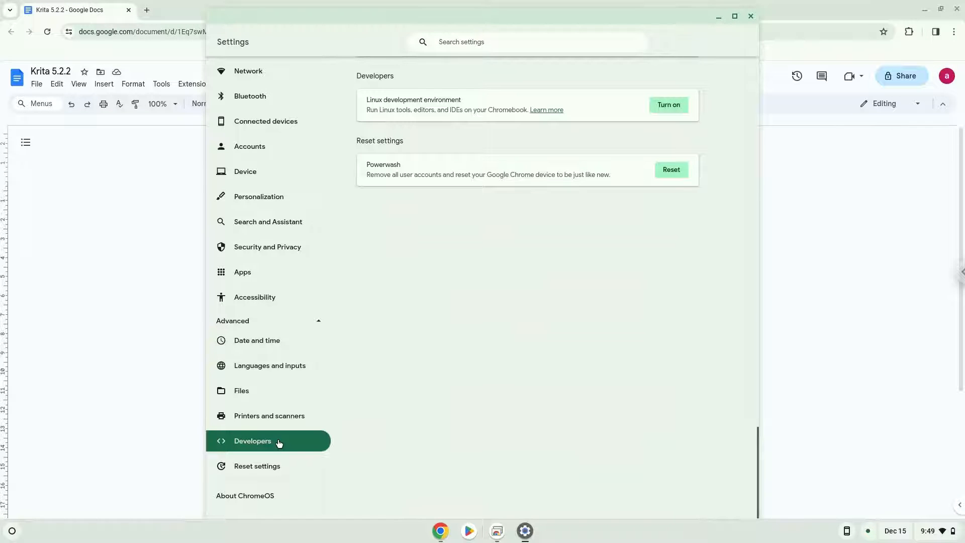
pyautogui.moveTo(668, 105)
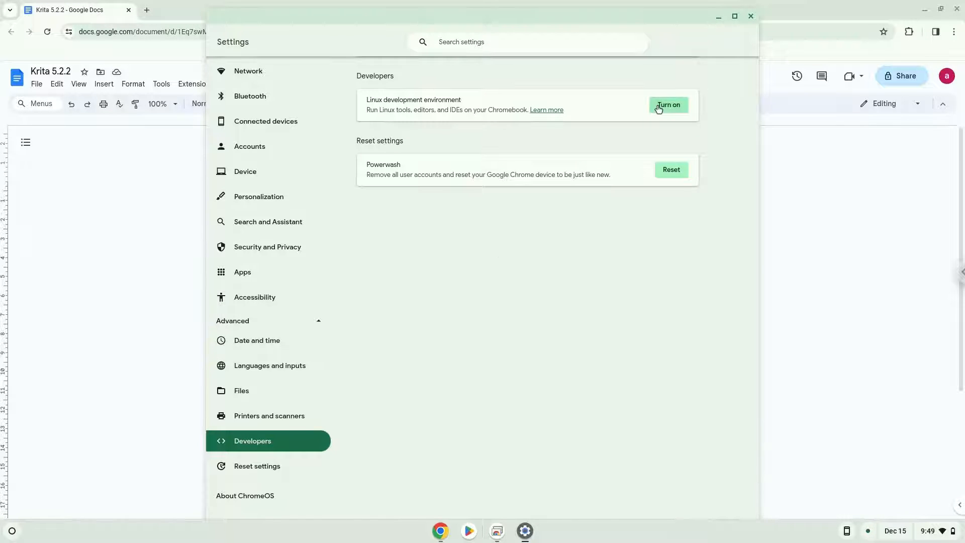
# Step: Turn on and install the Linux development environment with the recommended 10.0 GB disk
pyautogui.click(667, 105)
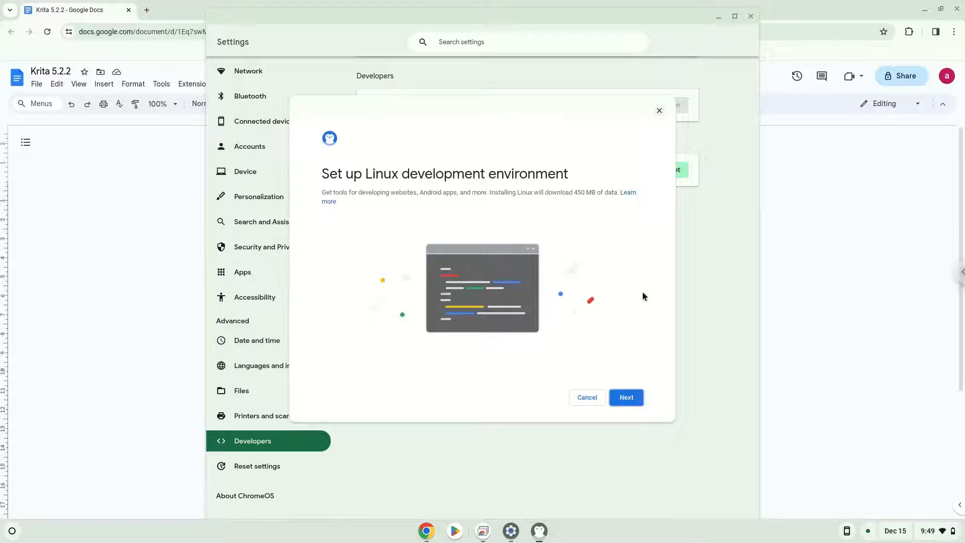
pyautogui.click(625, 397)
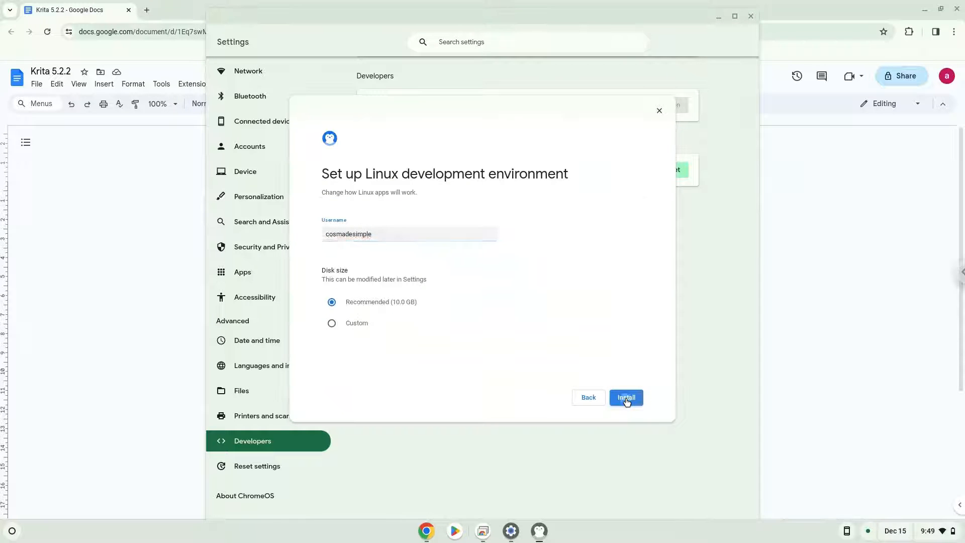
pyautogui.click(625, 397)
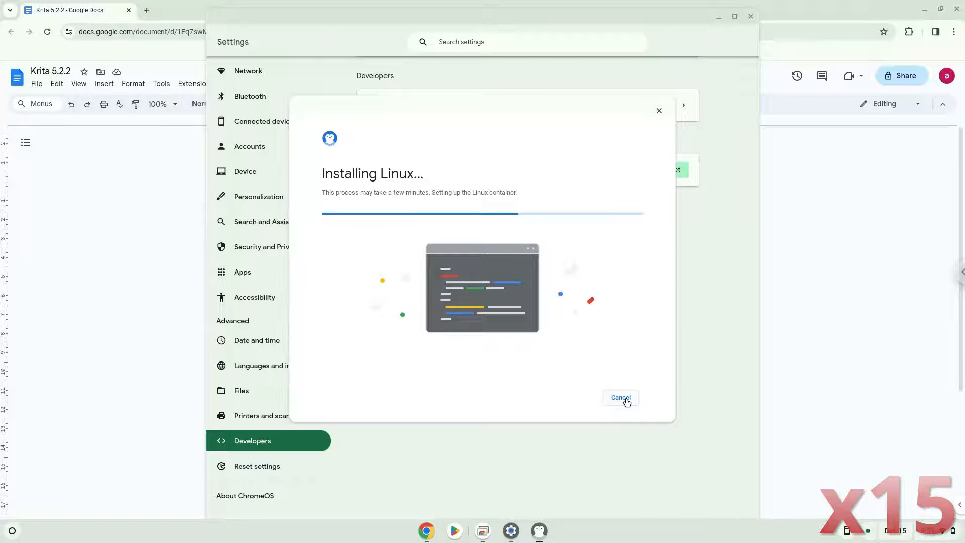
pyautogui.click(619, 397)
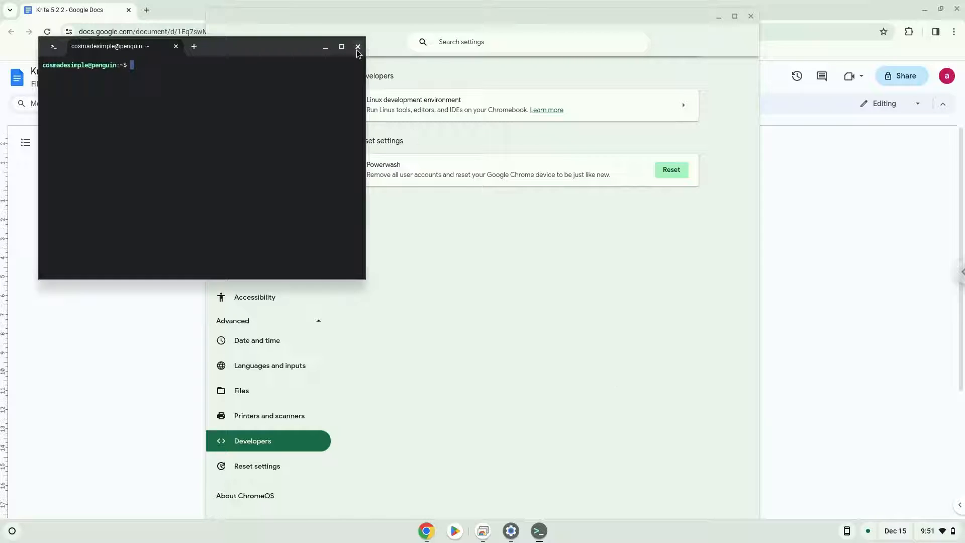
# Step: Close the new Linux terminal and the Settings window, then bring up the app launcher
pyautogui.click(357, 47)
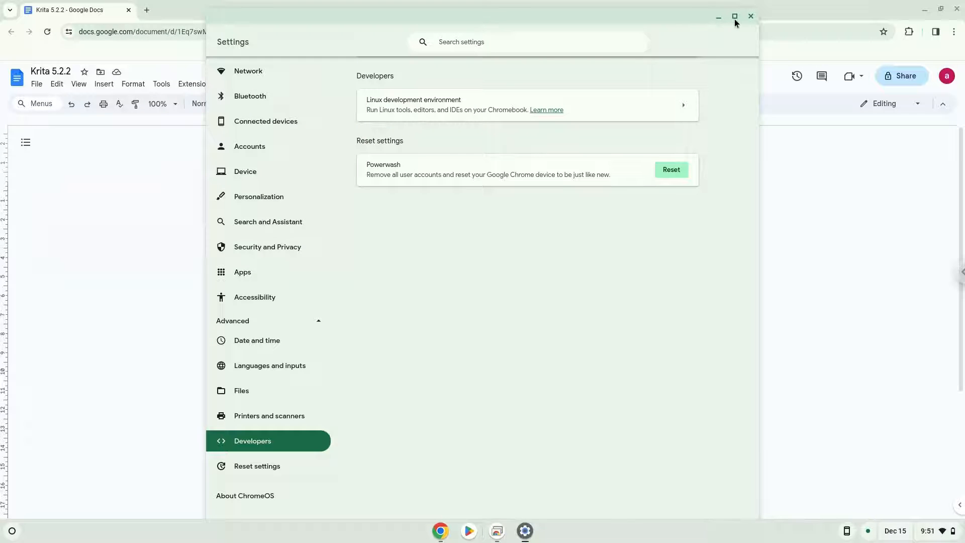
pyautogui.click(750, 16)
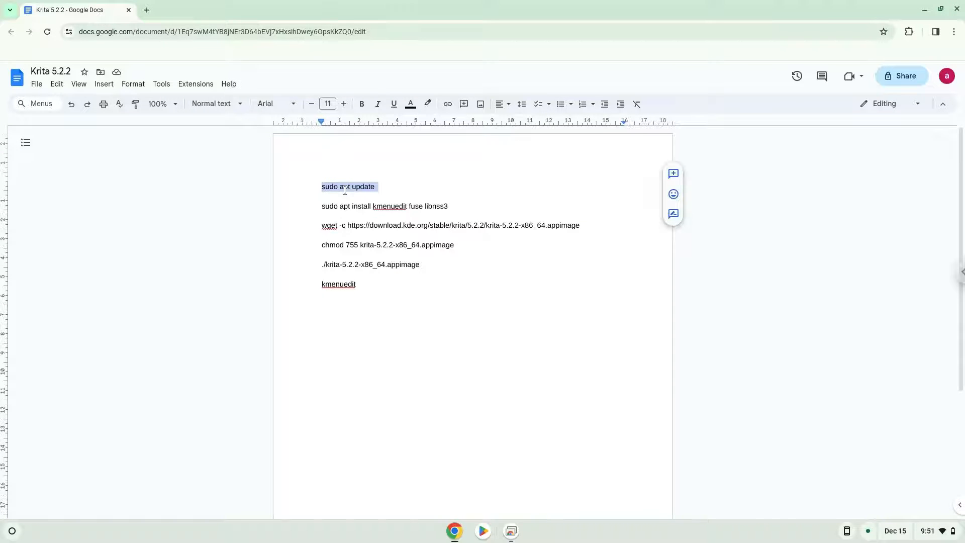
pyautogui.moveTo(215, 402)
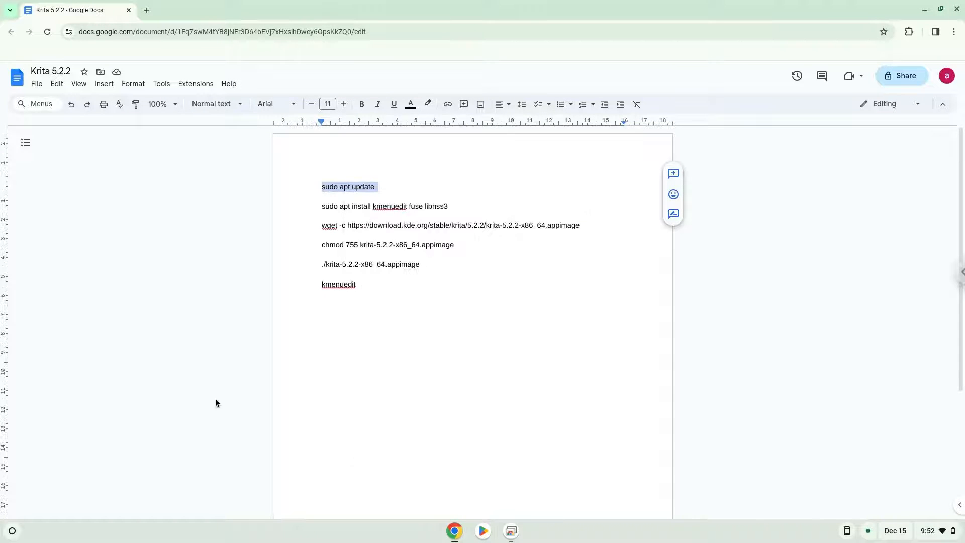
pyautogui.click(11, 531)
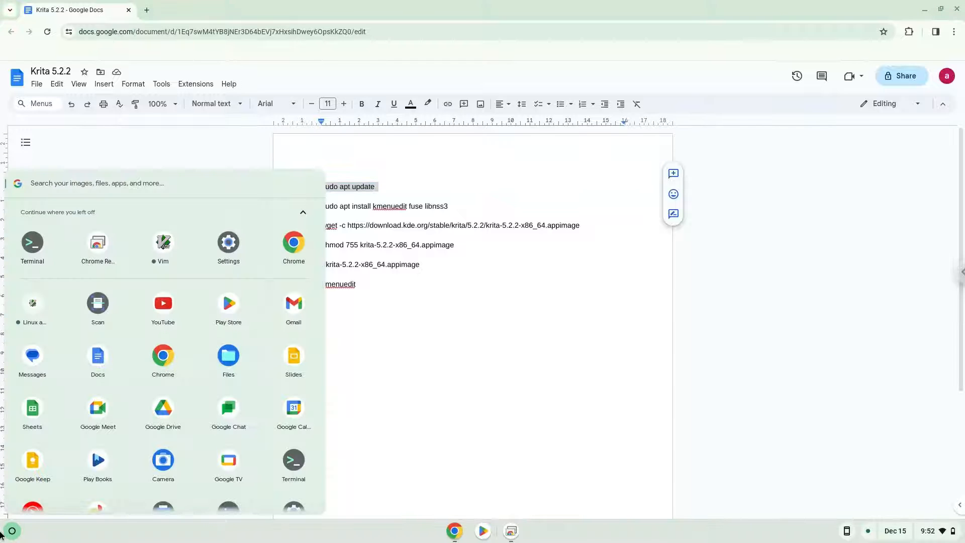
pyautogui.moveTo(25, 253)
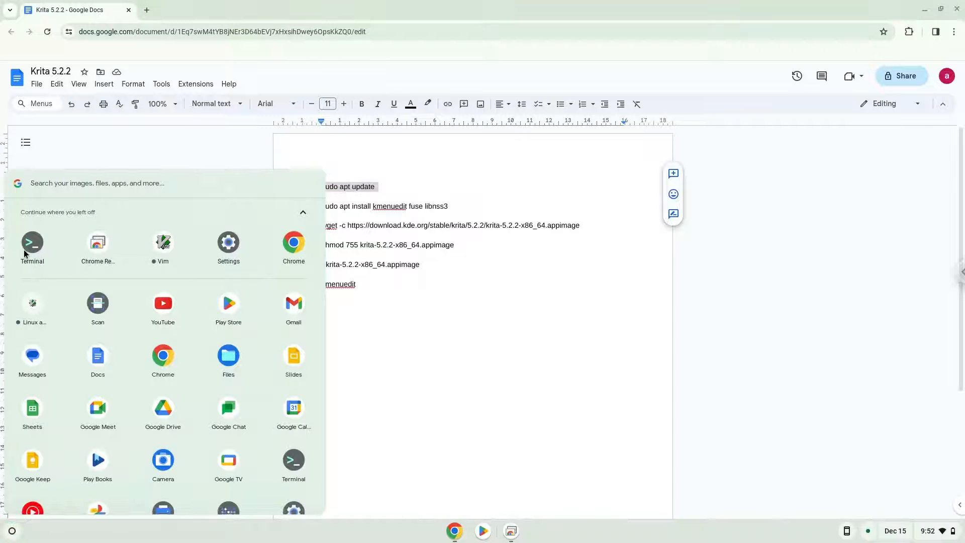
# Step: Launch the Terminal app to list the penguin Linux container
pyautogui.click(32, 244)
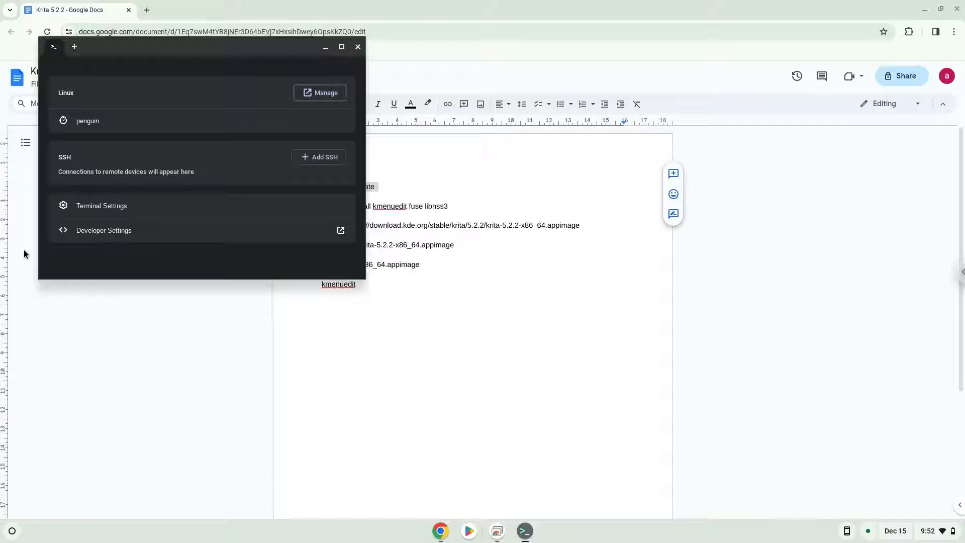
pyautogui.moveTo(27, 251)
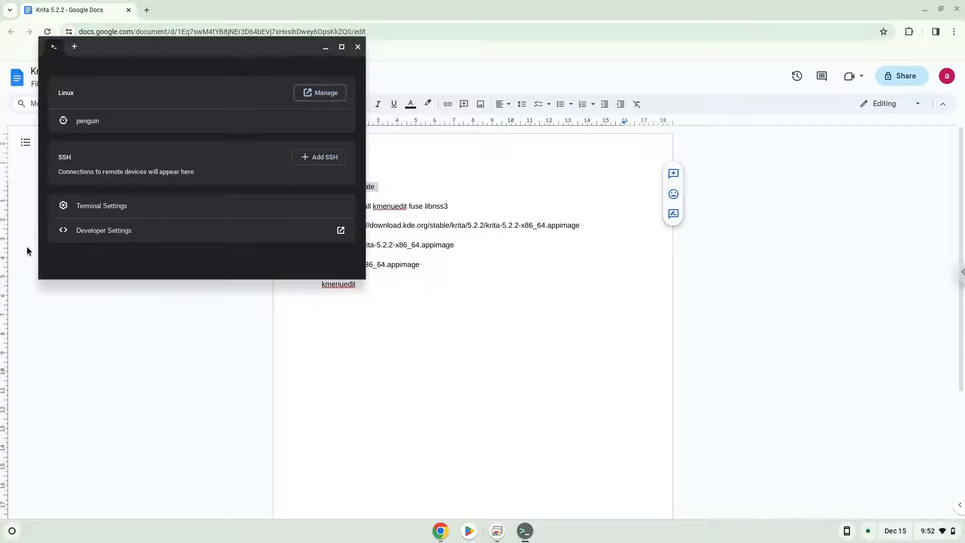
# Step: Maximize Terminal, open a penguin shell and run 'sudo apt update'
pyautogui.click(341, 46)
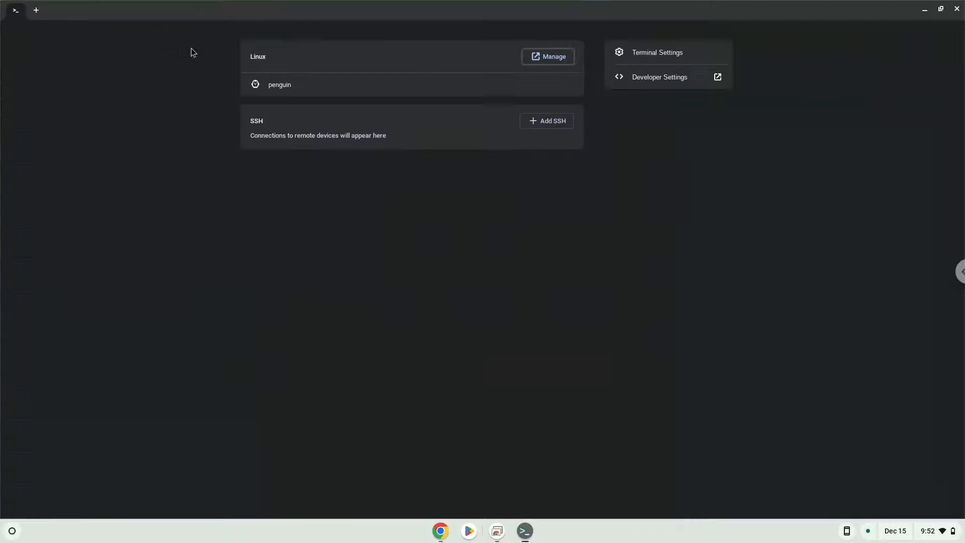
pyautogui.click(279, 84)
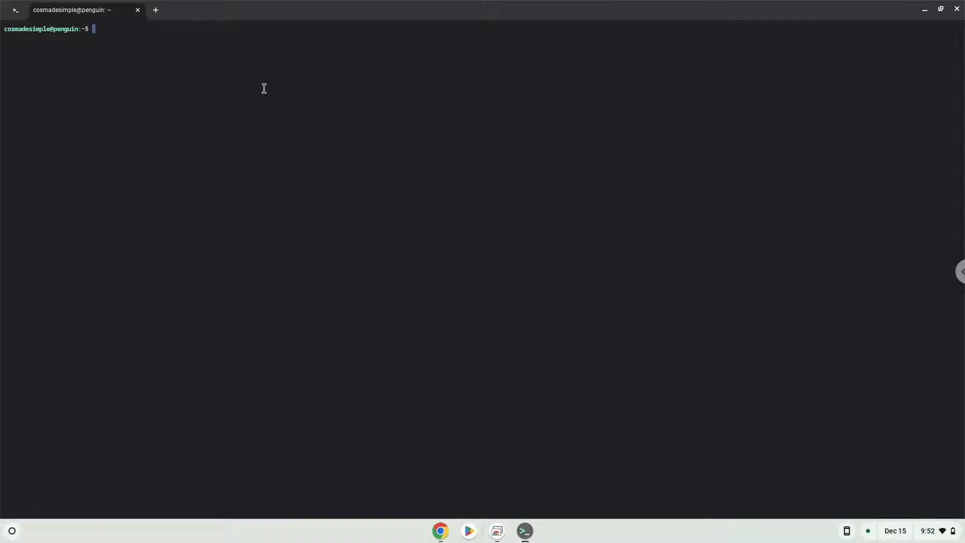
pyautogui.write('sudo apt update')
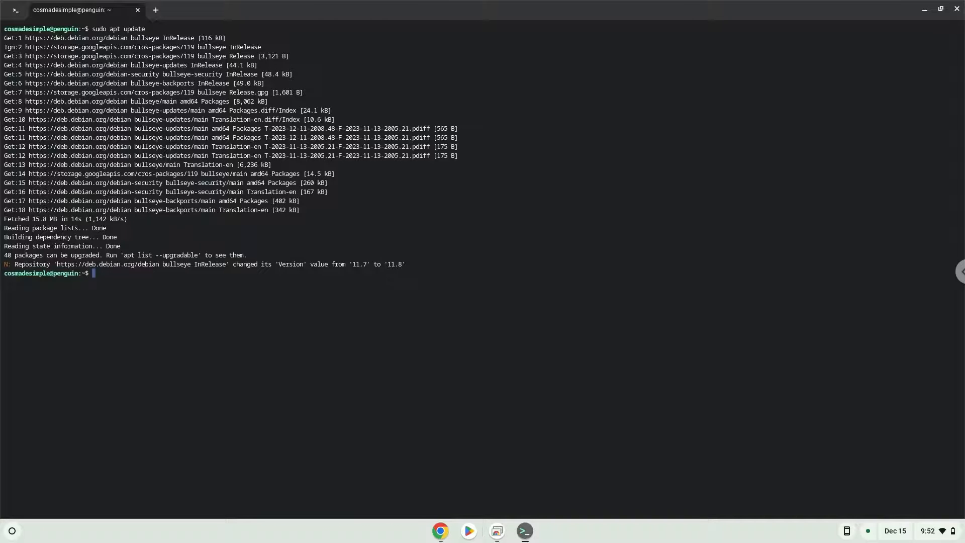
pyautogui.moveTo(428, 504)
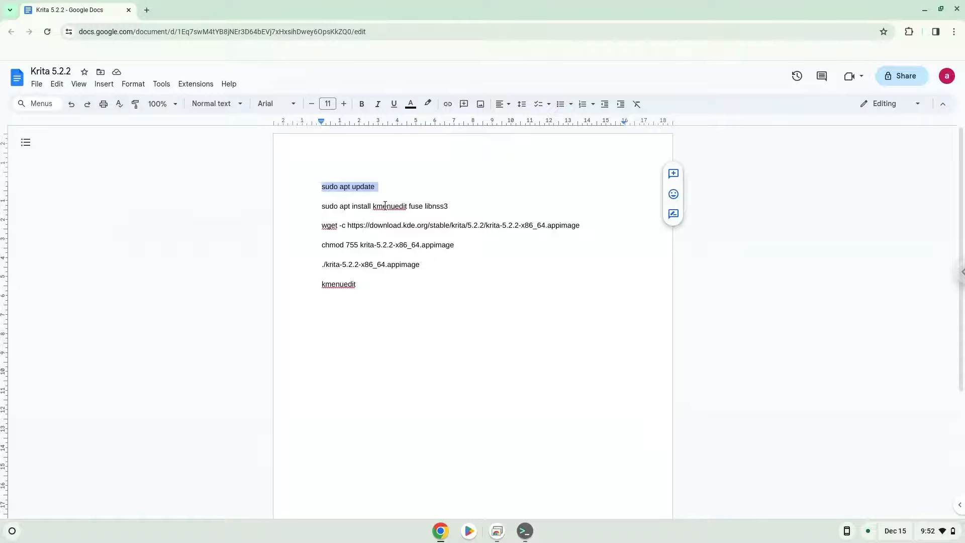
# Step: Copy the 'sudo apt install kmenuedit fuse libnss3' line and switch to Terminal
pyautogui.rightClick(384, 206)
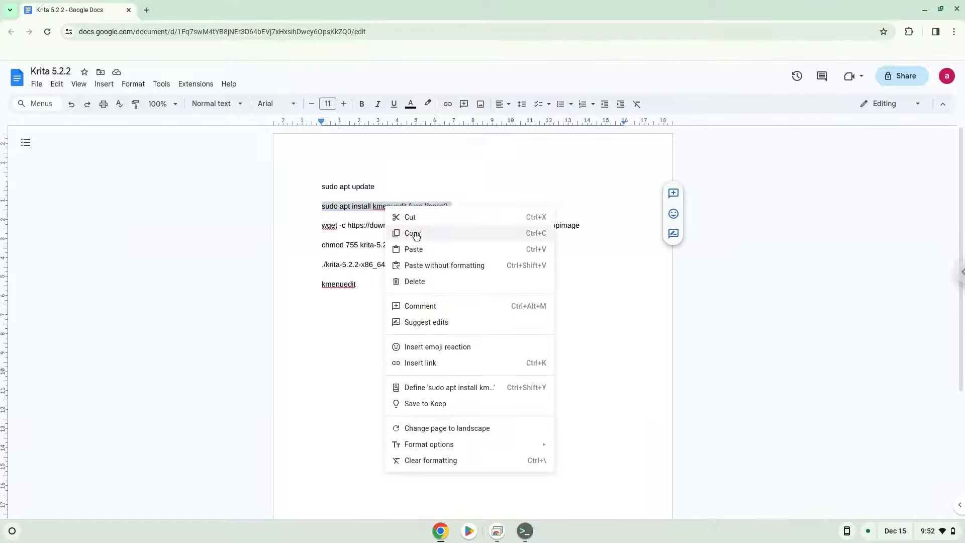
pyautogui.click(413, 233)
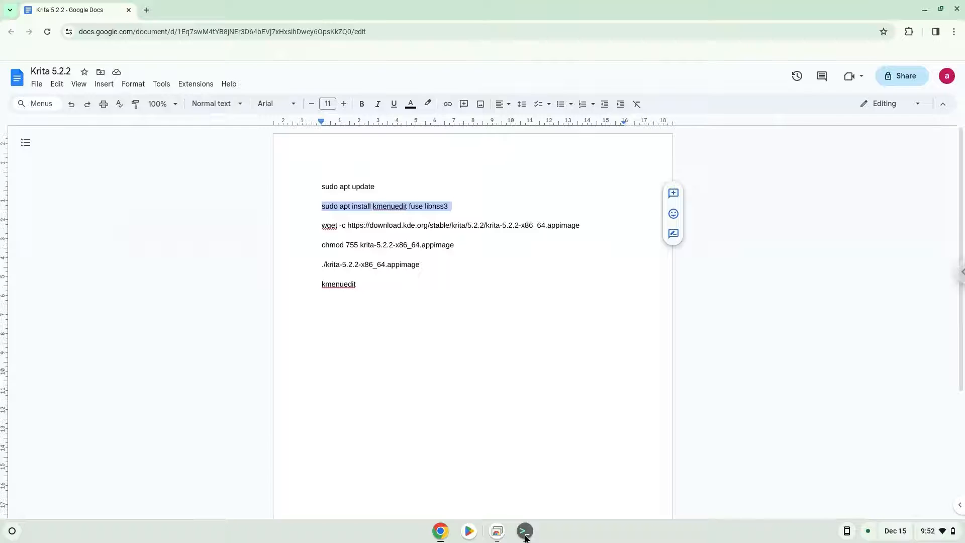
pyautogui.click(523, 531)
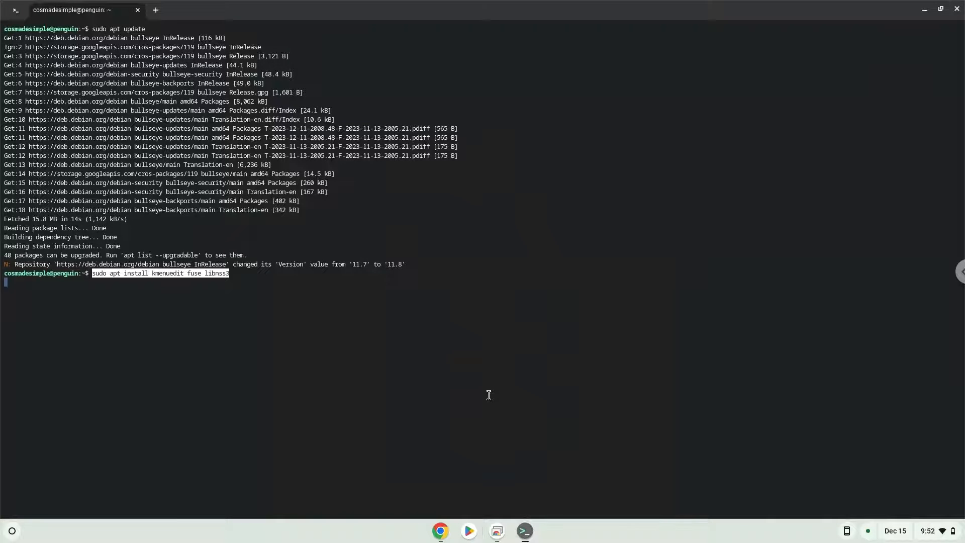
# Step: Run the pasted apt install command and confirm with 'y' to install the packages
pyautogui.press('Return')
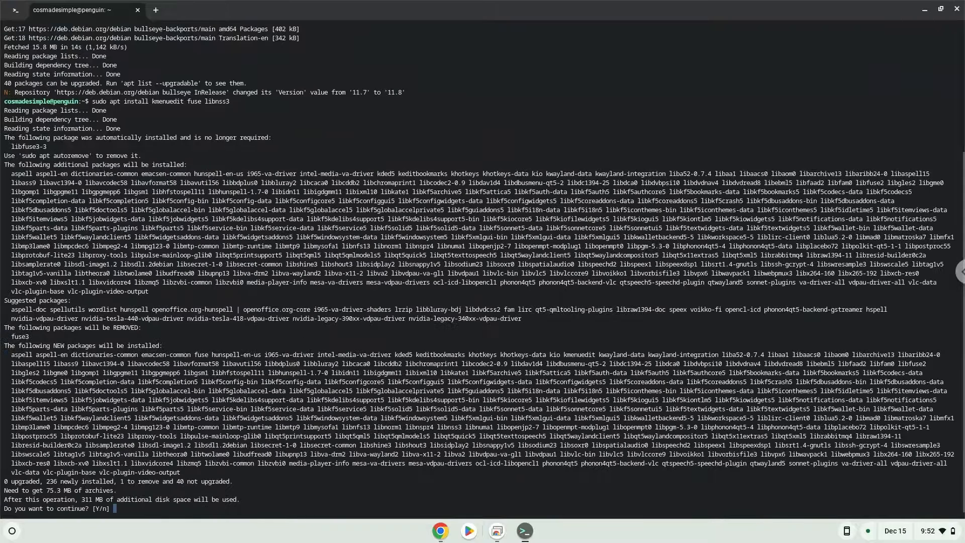
pyautogui.write('y')
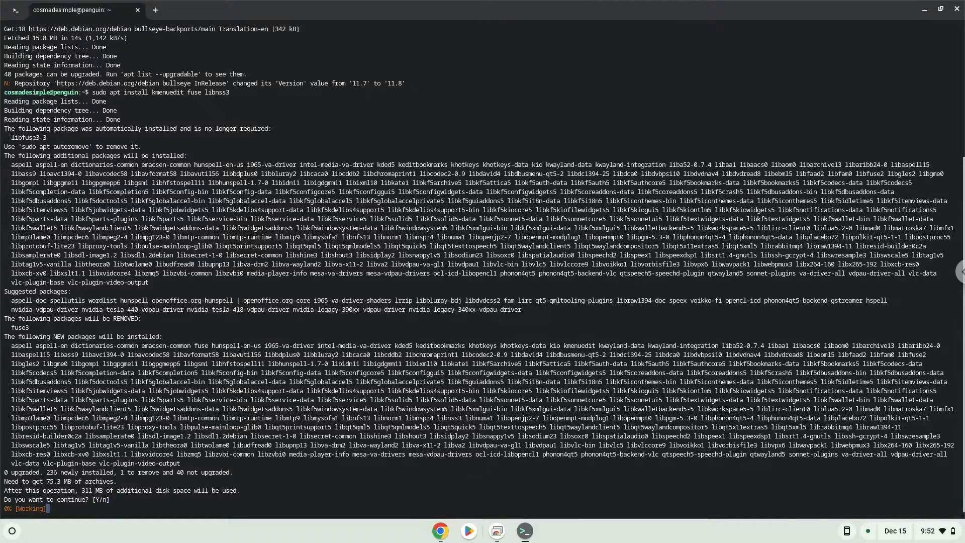
pyautogui.write('y')
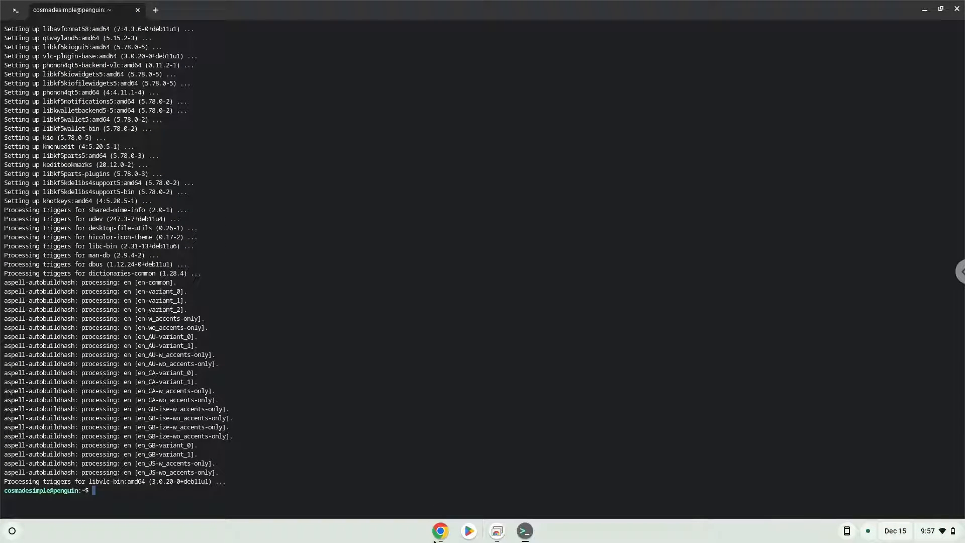
# Step: Pick out the Krita AppImage wget line in Docs and return to Terminal
pyautogui.click(440, 530)
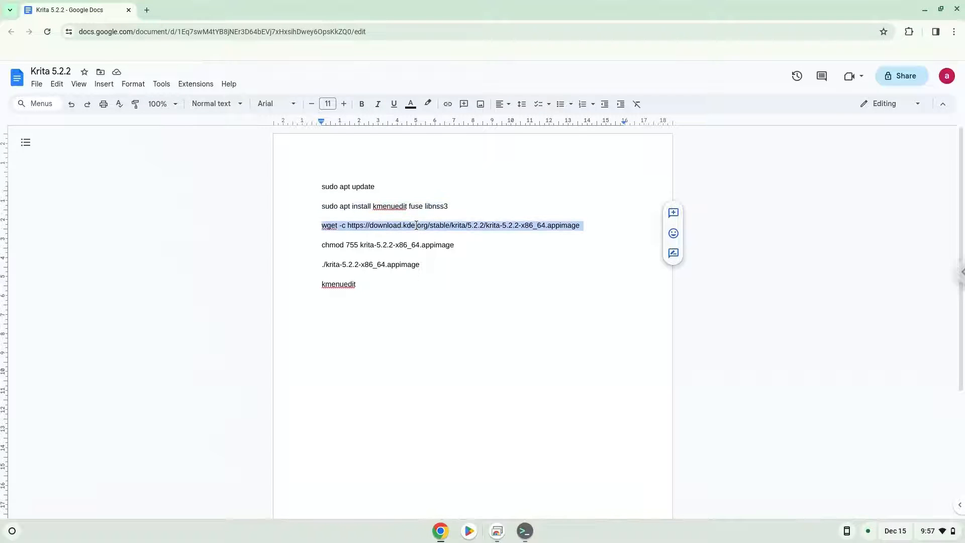
pyautogui.moveTo(487, 436)
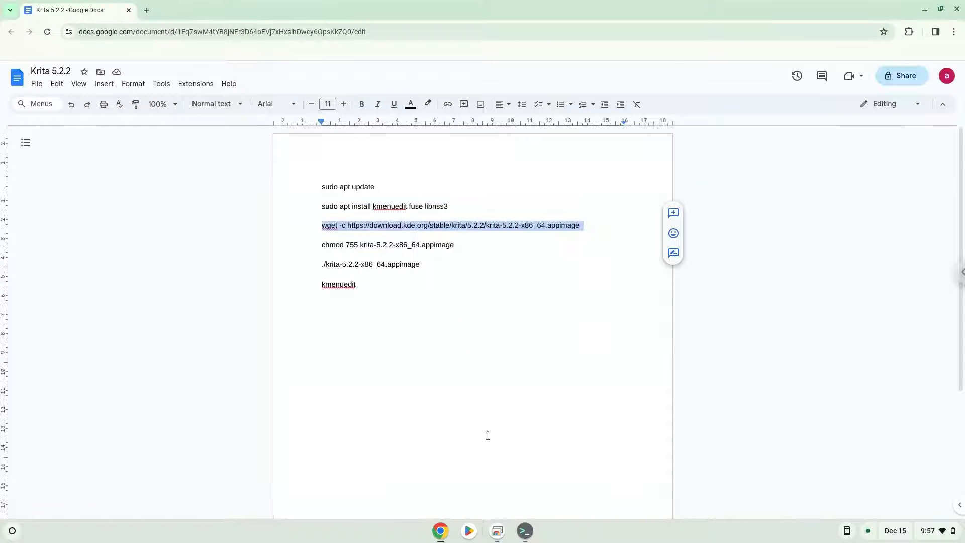
pyautogui.click(523, 531)
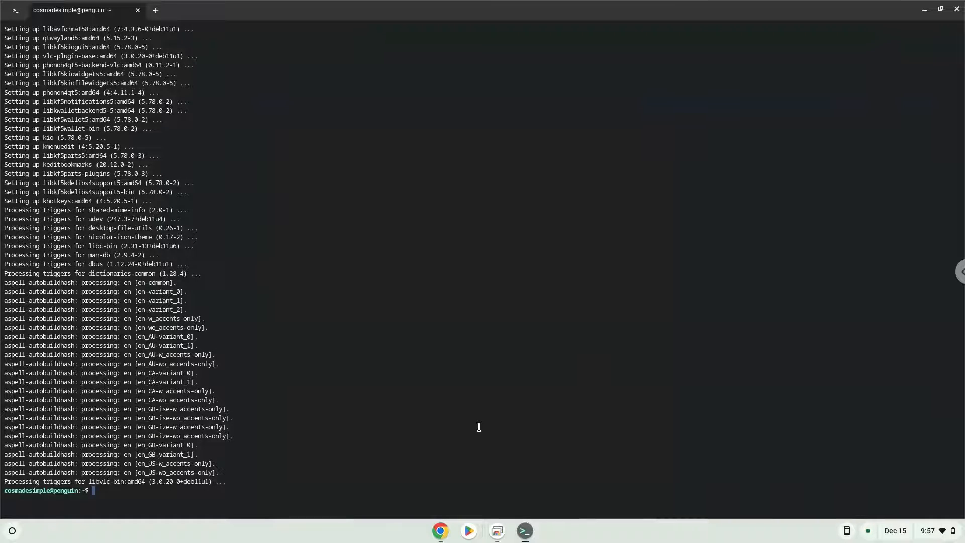
# Step: Run the pasted wget command to download krita-5.2.2-x86_64.appimage
pyautogui.press('Return')
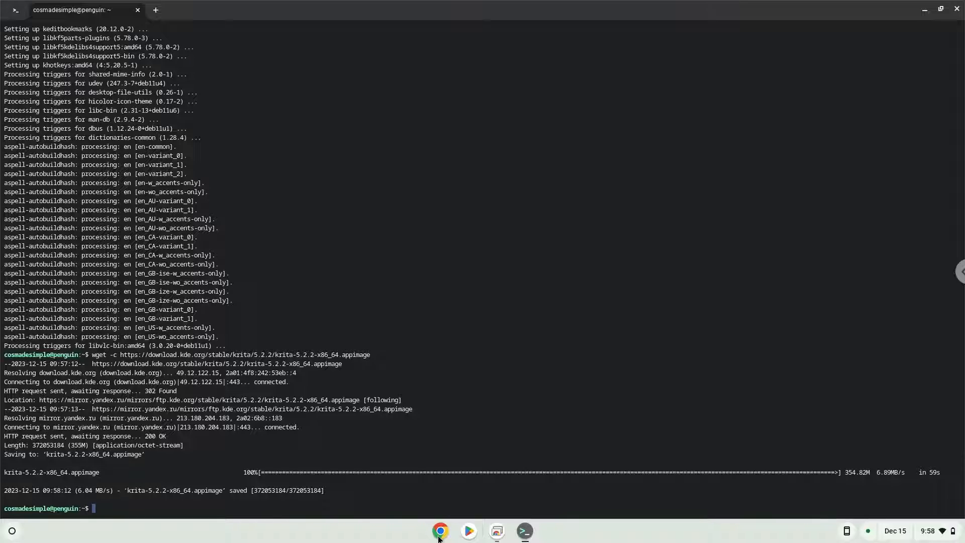
# Step: Copy the chmod line and run 'chmod 755 krita-5.2.2-x86_64.appimage' in Terminal
pyautogui.click(440, 531)
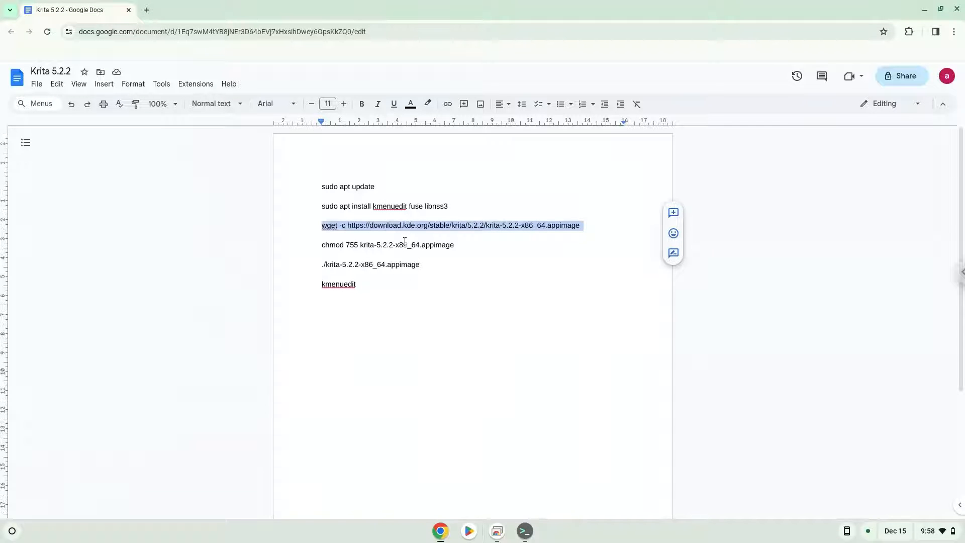
pyautogui.rightClick(387, 244)
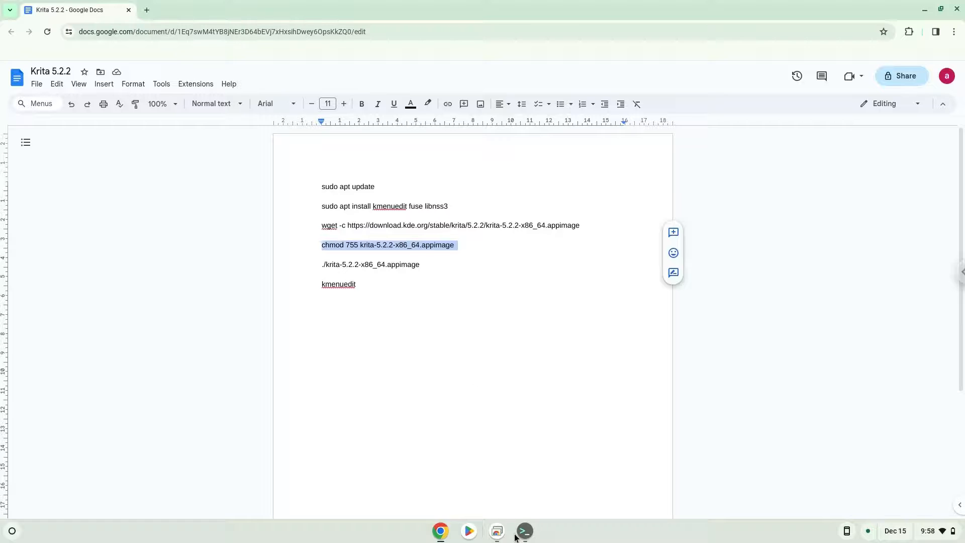
pyautogui.click(522, 531)
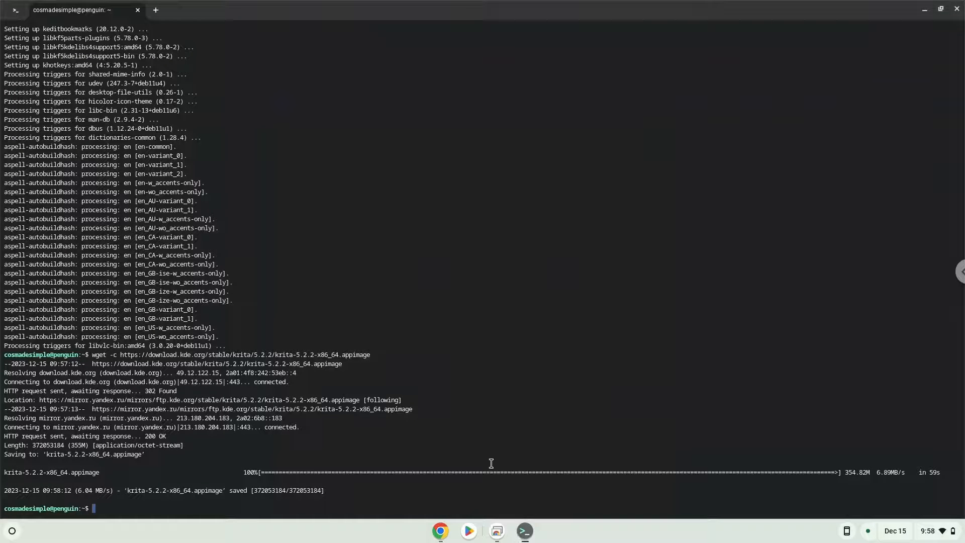
pyautogui.write('chmod 755 krita-5.2.2-x86_64.appimage')
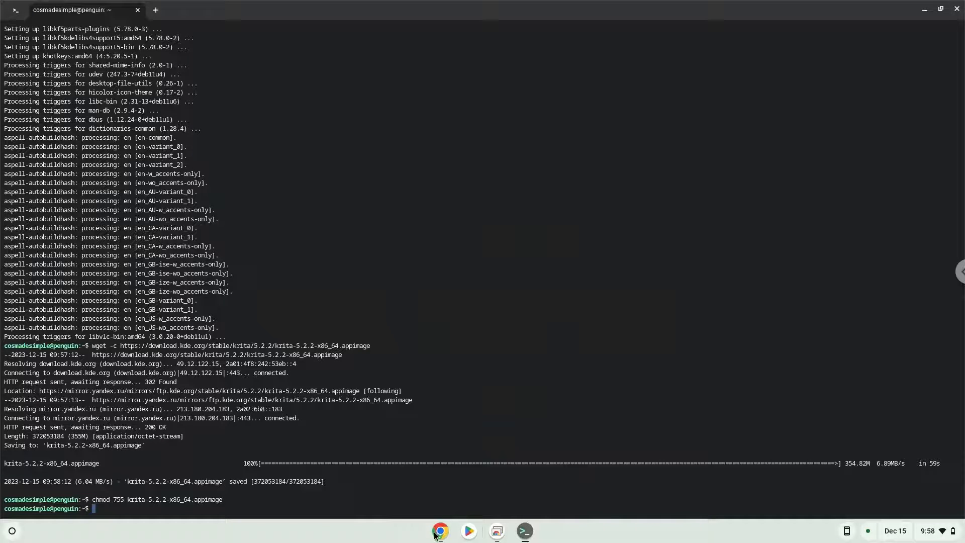
pyautogui.click(440, 530)
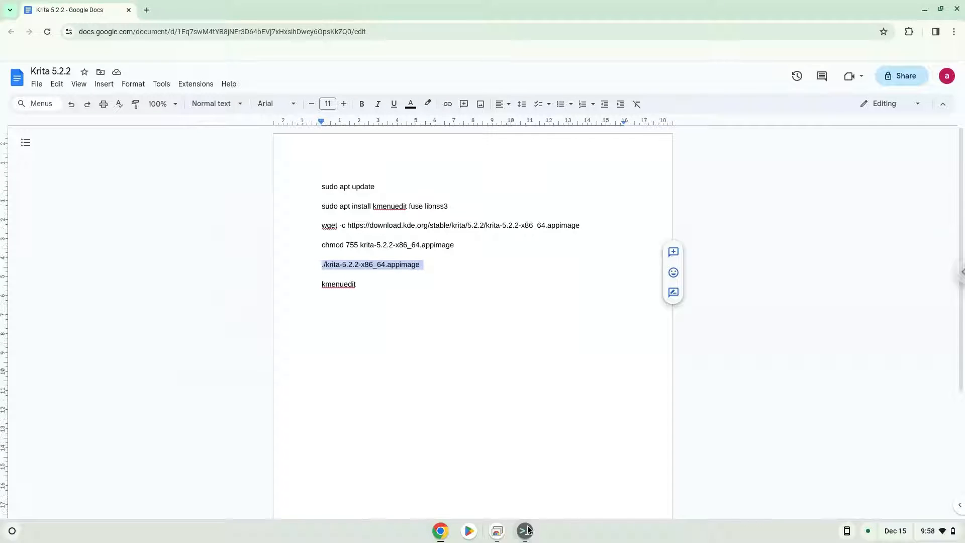
# Step: Switch to the Terminal to run ./krita-5.2.2-x86_64.appimage and start Krita
pyautogui.click(524, 531)
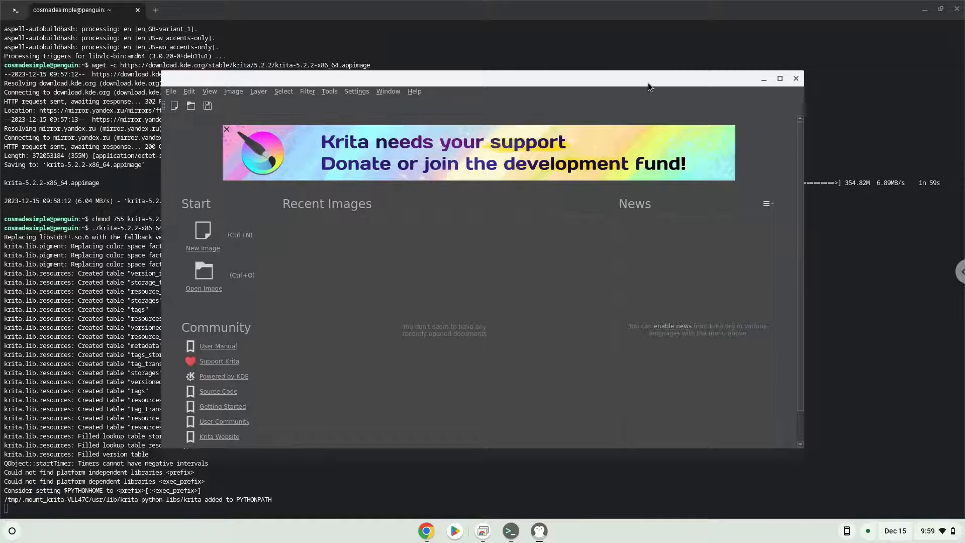
# Step: Maximize Krita, create a blank 2480×3508 px image, fill the workspace, then quit Krita
pyautogui.click(779, 79)
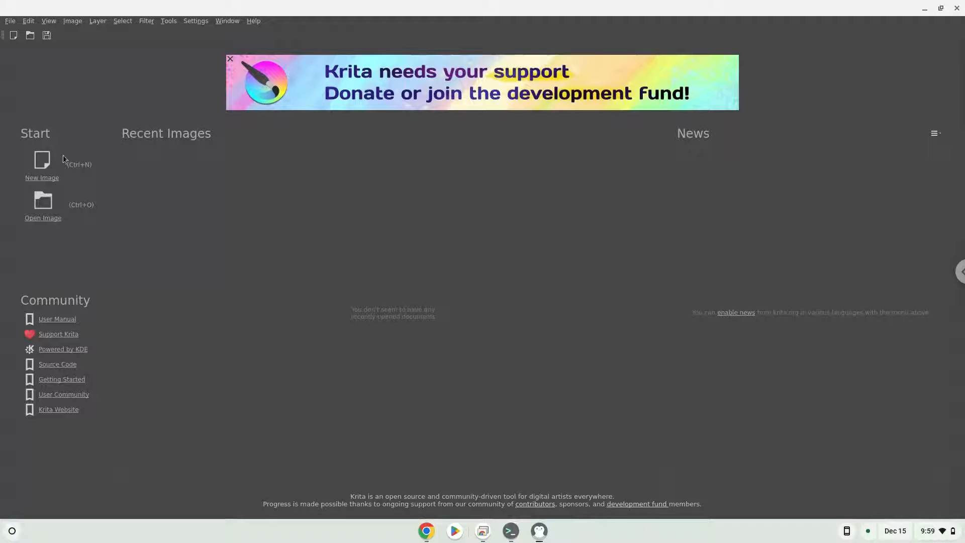
pyautogui.click(42, 163)
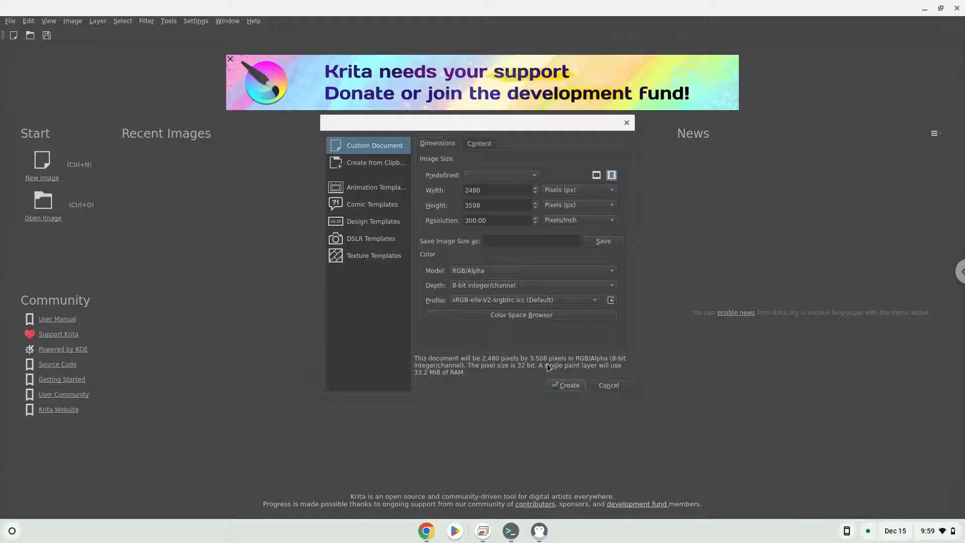
pyautogui.click(564, 385)
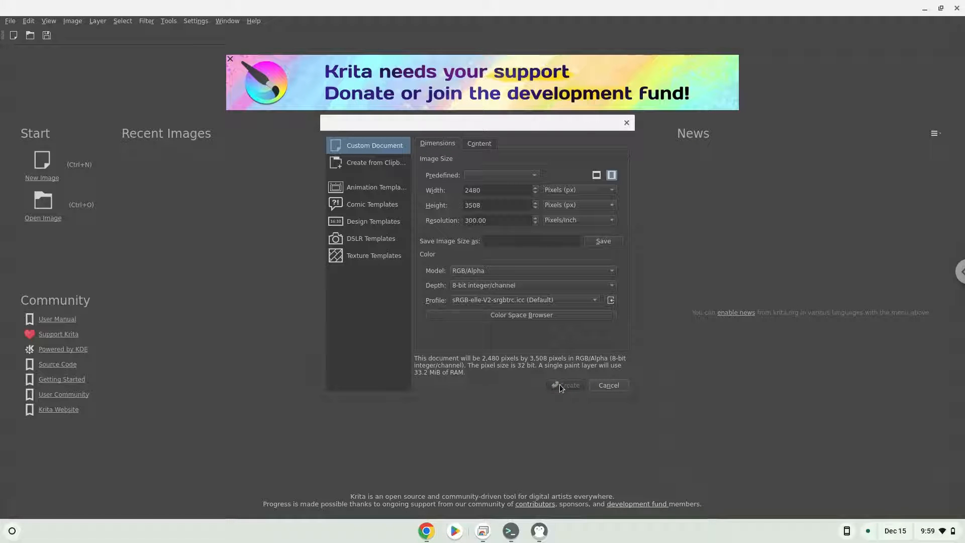
pyautogui.click(565, 384)
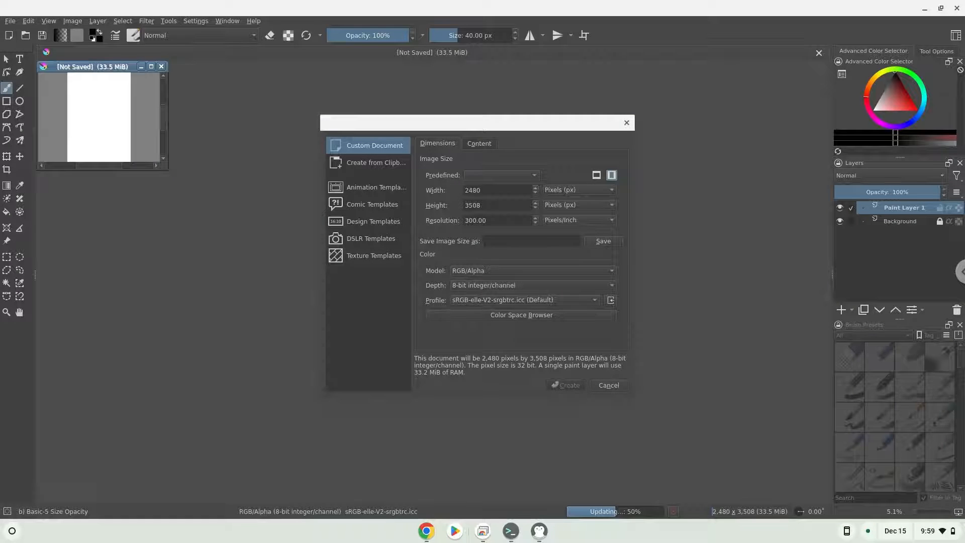
pyautogui.click(564, 384)
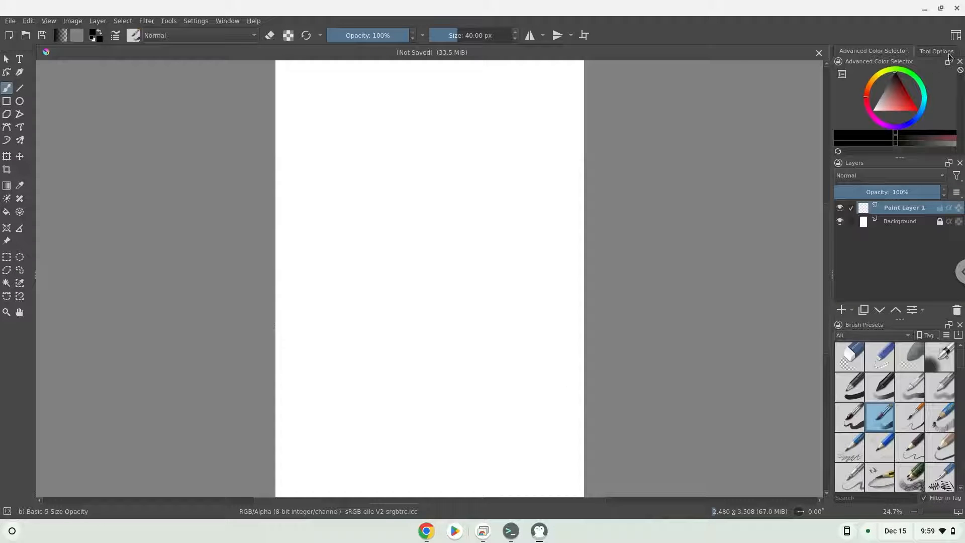
pyautogui.click(522, 531)
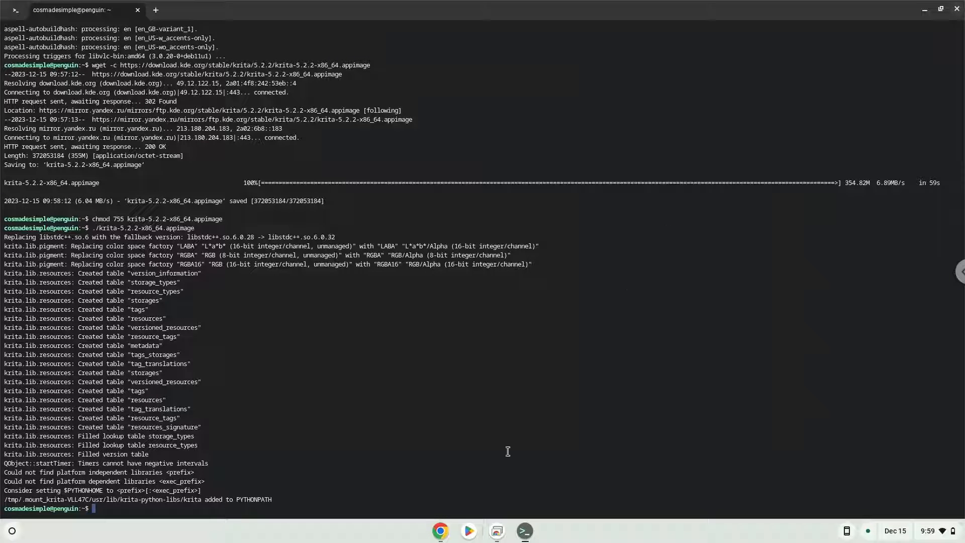
# Step: Focus the Terminal and run kmenuedit
pyautogui.click(439, 531)
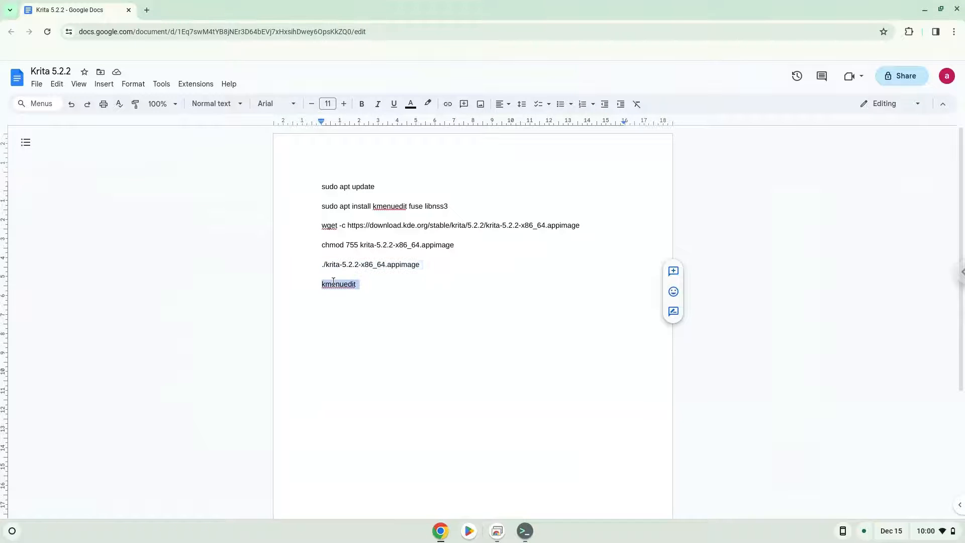
pyautogui.moveTo(501, 484)
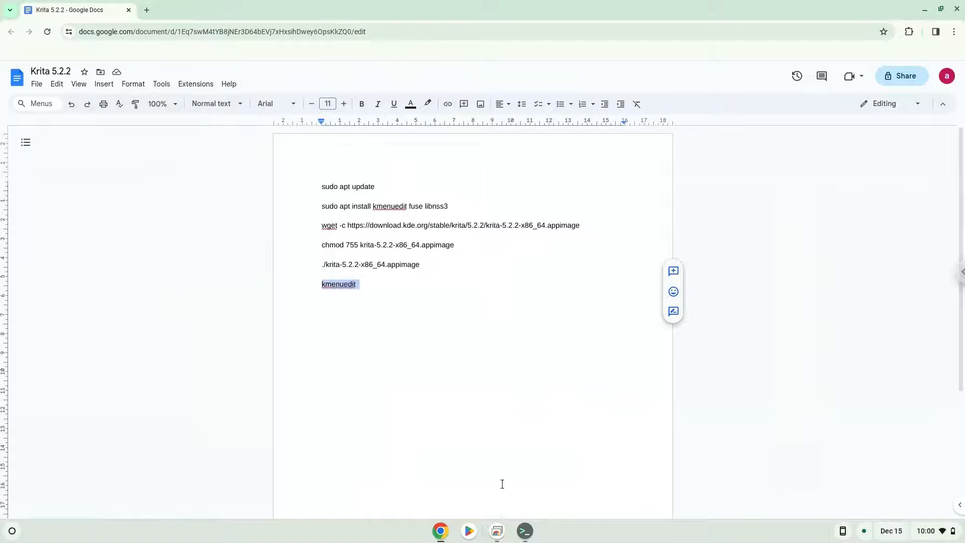
pyautogui.click(523, 531)
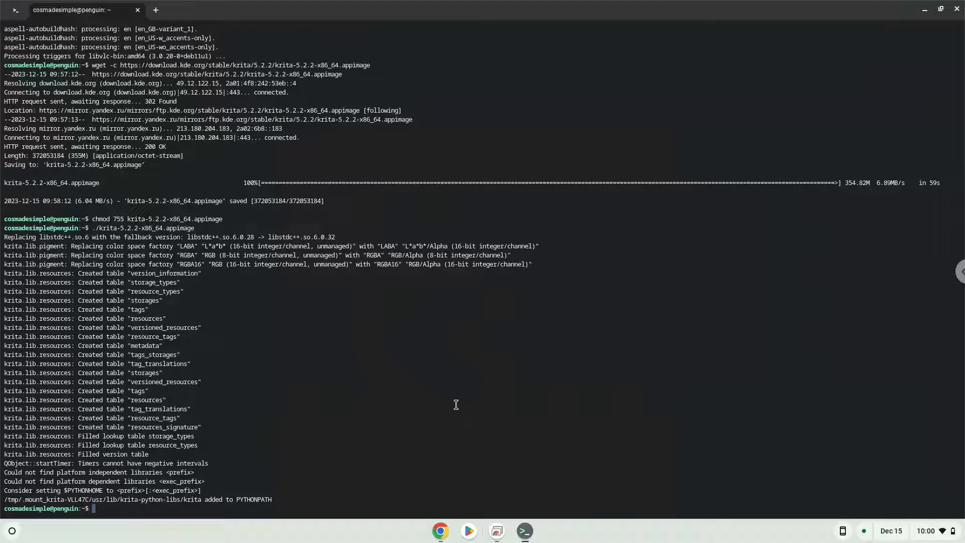
pyautogui.write('kmenuedit')
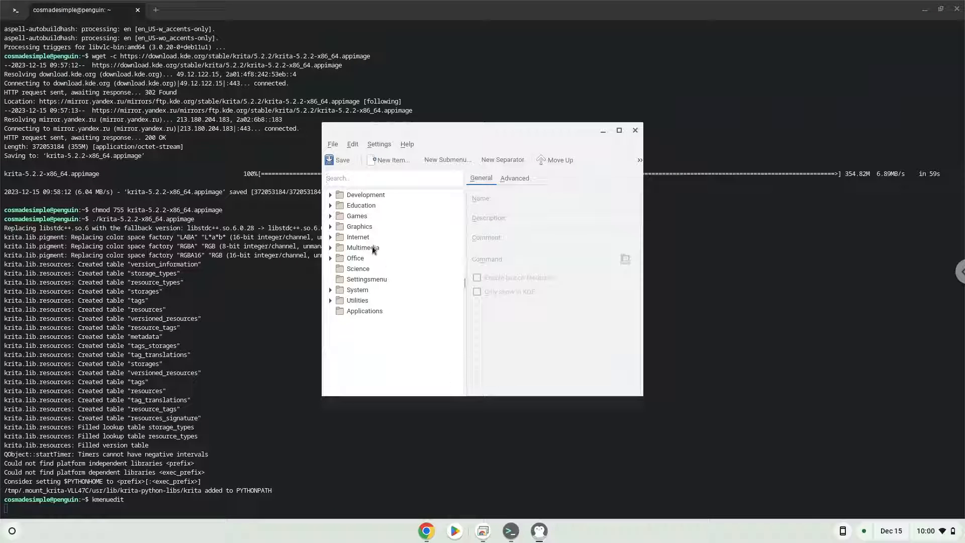
# Step: Add a new menu item named 'Krita 5.2.2' under Graphics
pyautogui.click(359, 226)
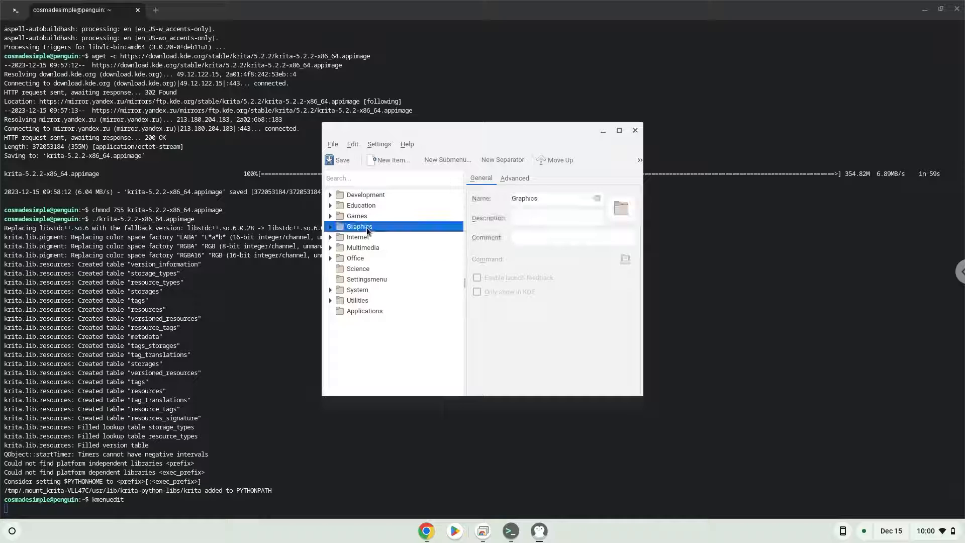
pyautogui.click(391, 160)
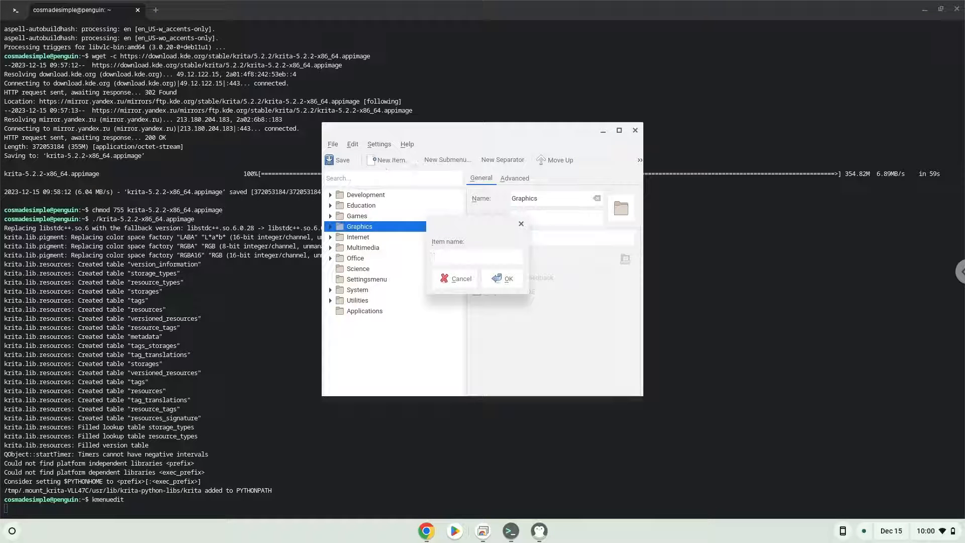
pyautogui.write('Krita')
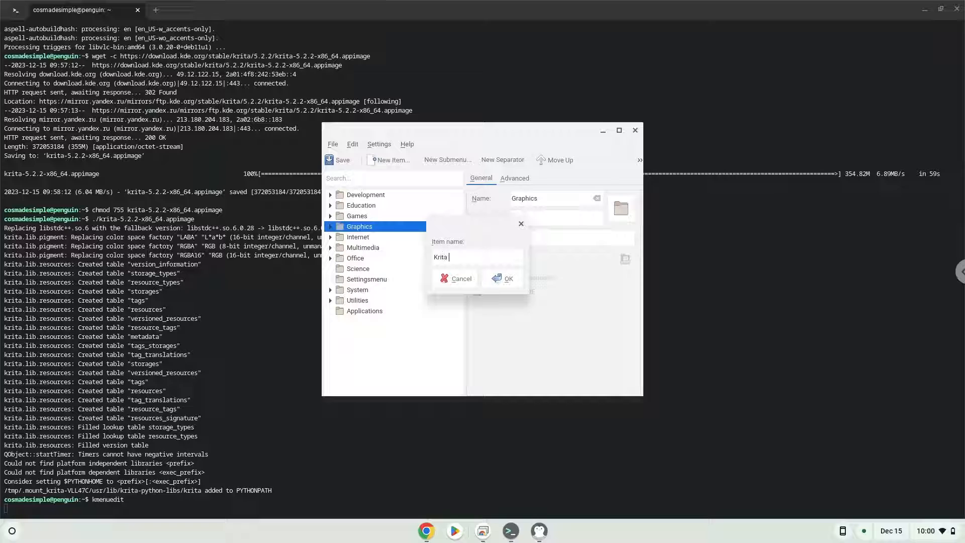
pyautogui.write('5.2.2')
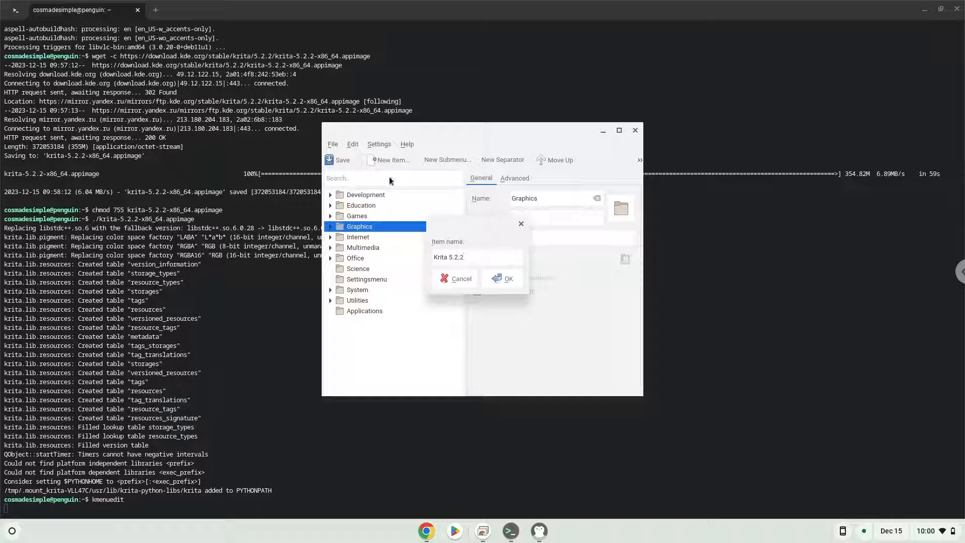
pyautogui.click(502, 277)
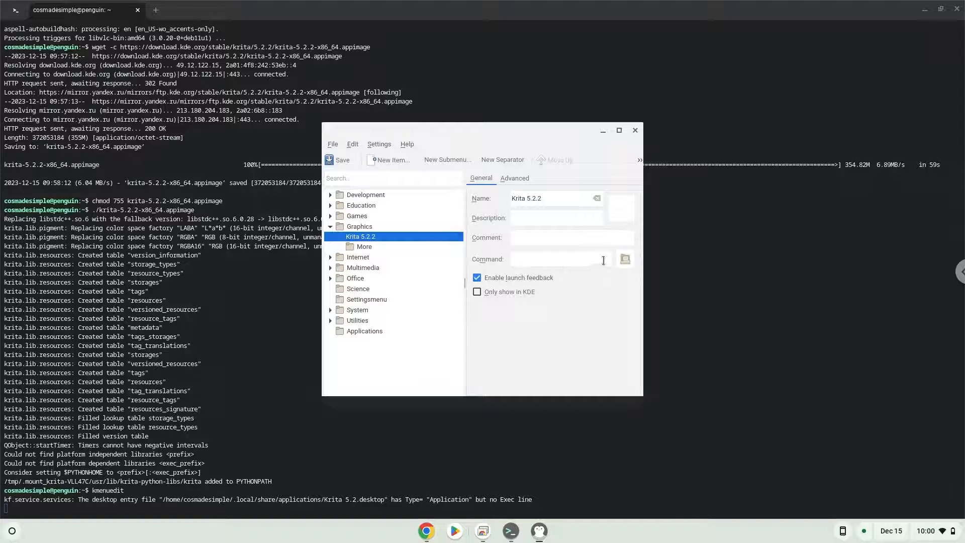
# Step: Set its command to krita-5.2.2-x86_64.appimage and close the menu editor
pyautogui.click(624, 258)
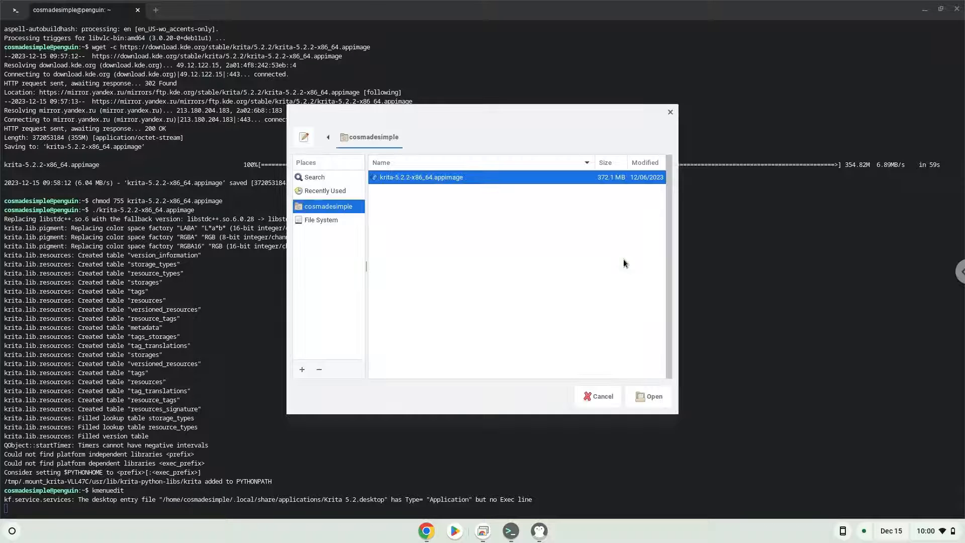
pyautogui.click(653, 396)
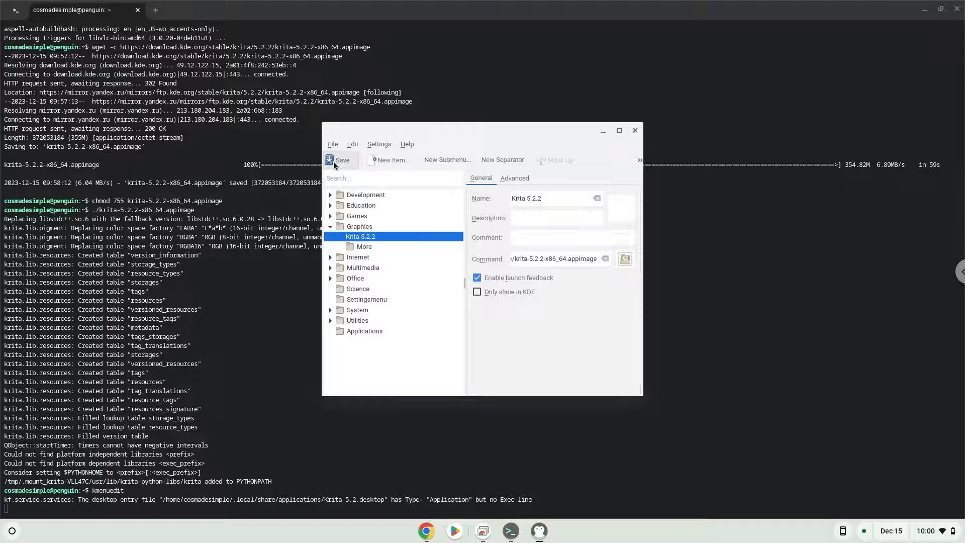
pyautogui.moveTo(620, 131)
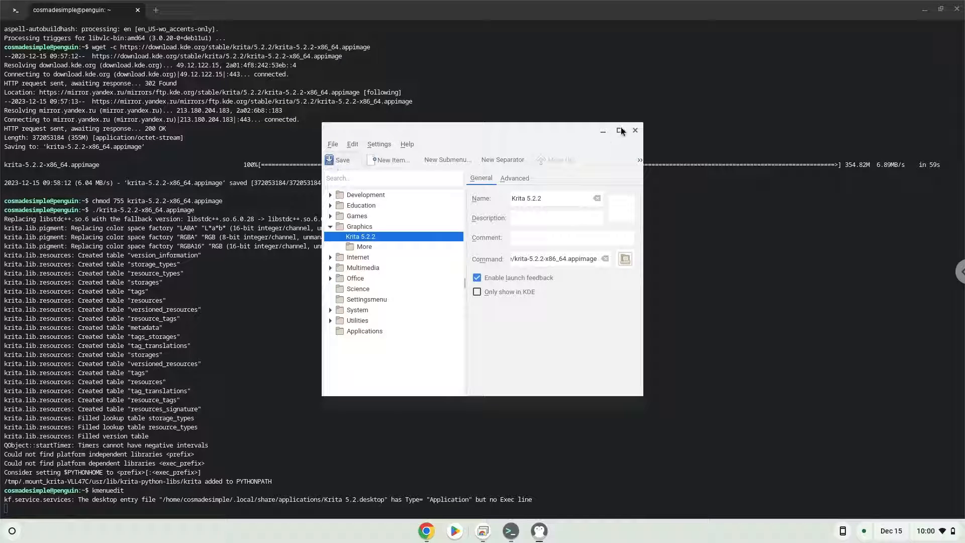
pyautogui.click(634, 130)
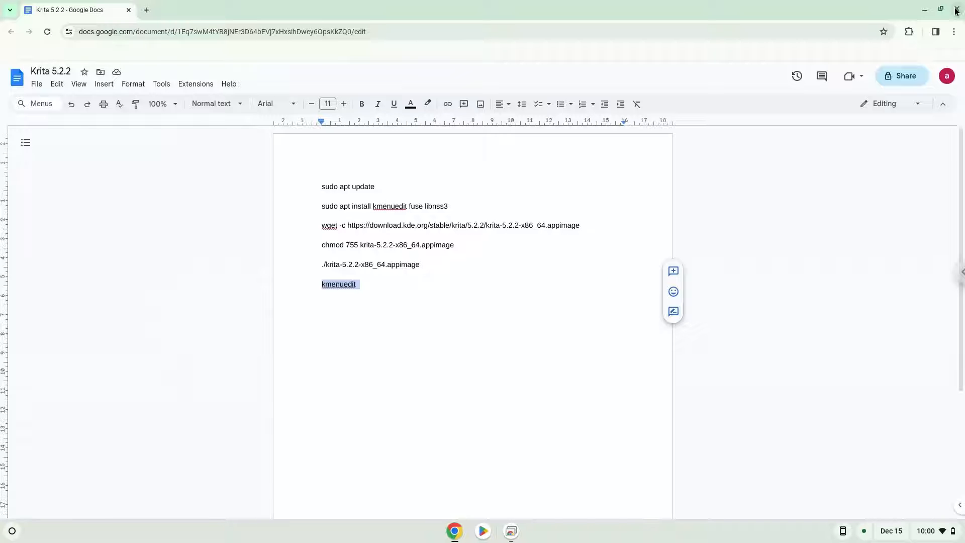
# Step: Close the Google Docs window and launch Krita 5.2.2 from the app launcher
pyautogui.click(940, 11)
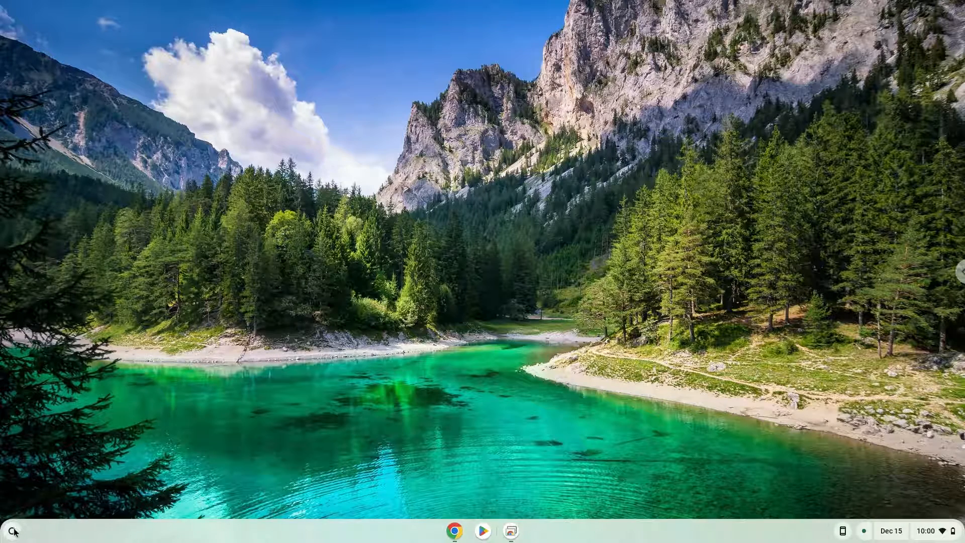
pyautogui.click(11, 531)
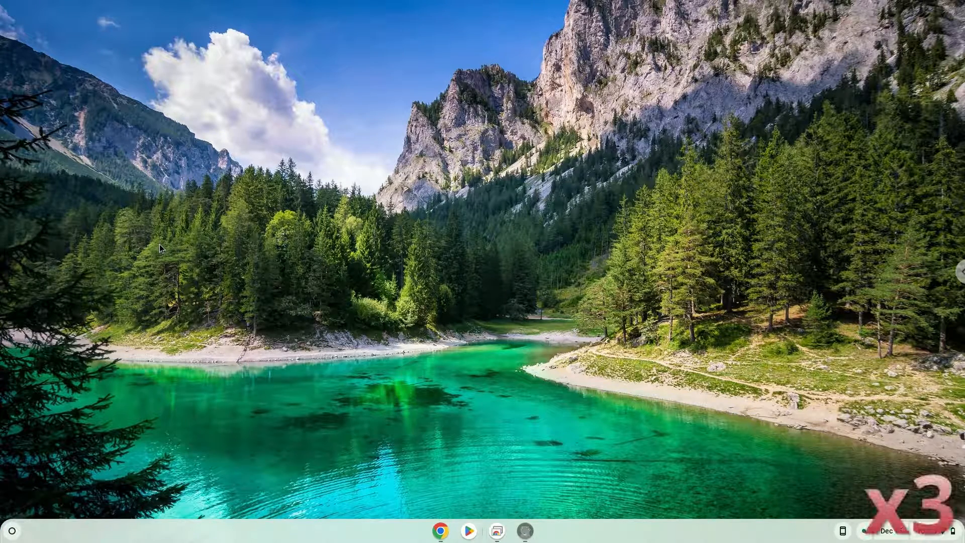
pyautogui.click(525, 530)
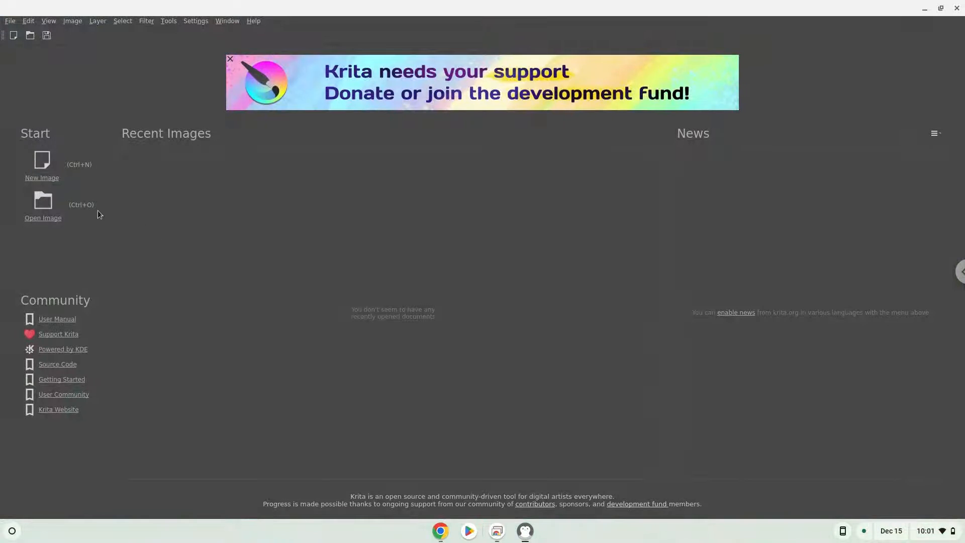
# Step: Make a new image from Texture Templates using 'Texture 2048x2048 8bit srgb'
pyautogui.click(41, 160)
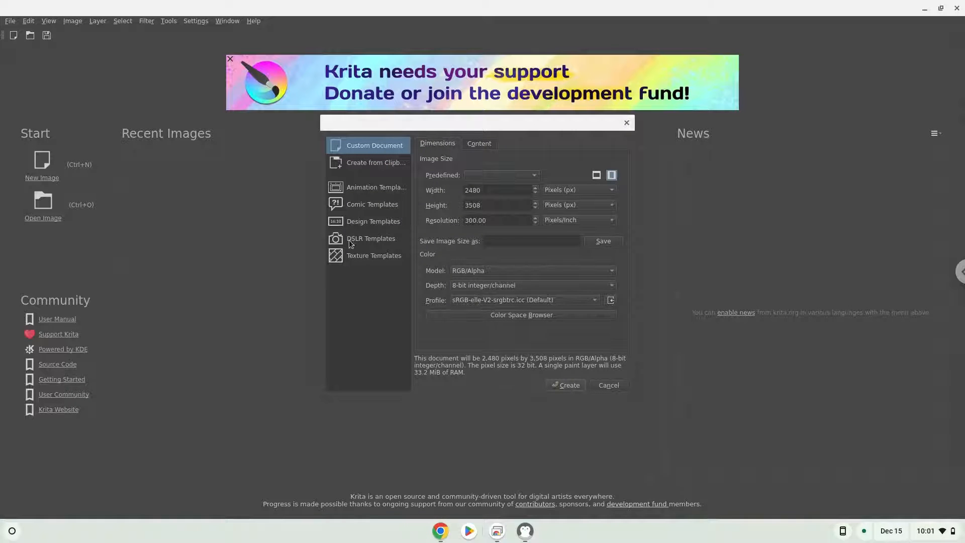
pyautogui.click(373, 255)
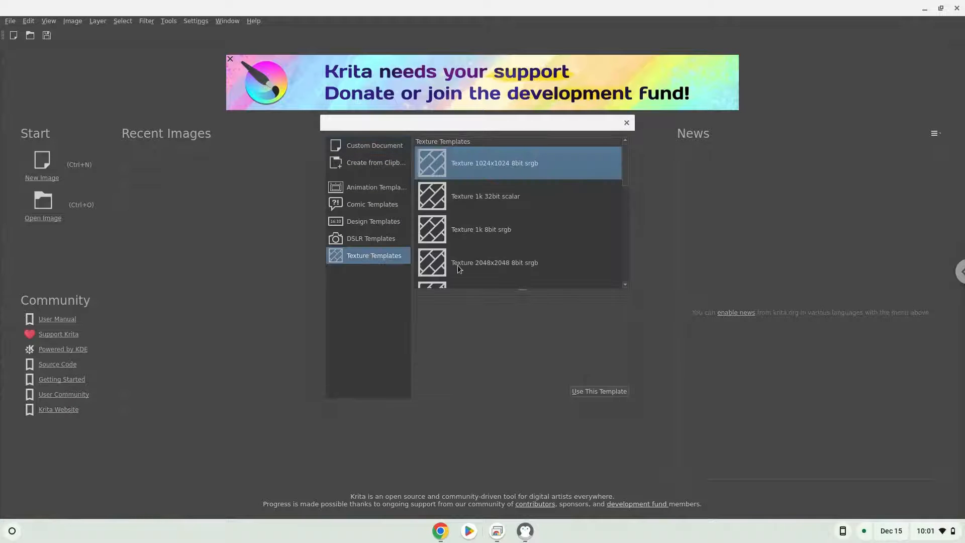
pyautogui.click(493, 262)
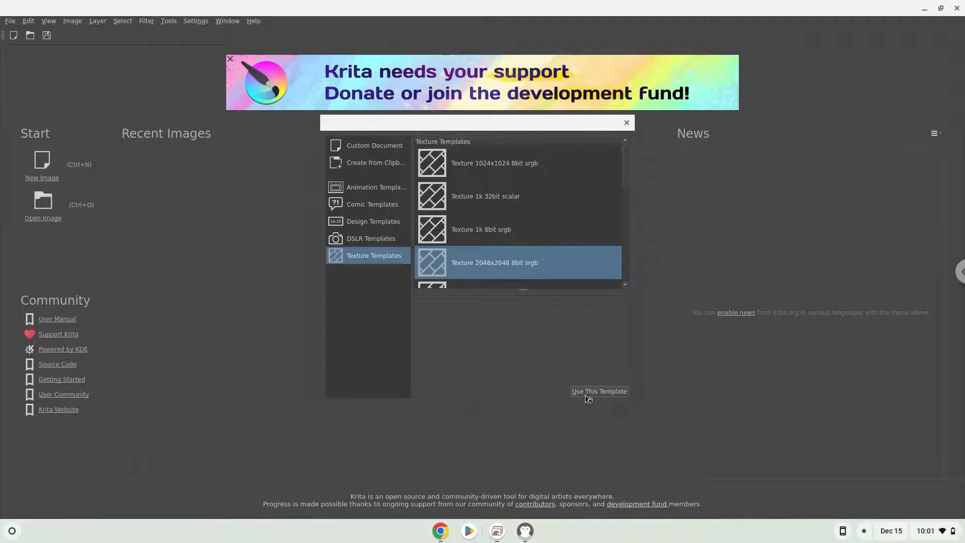
pyautogui.click(598, 391)
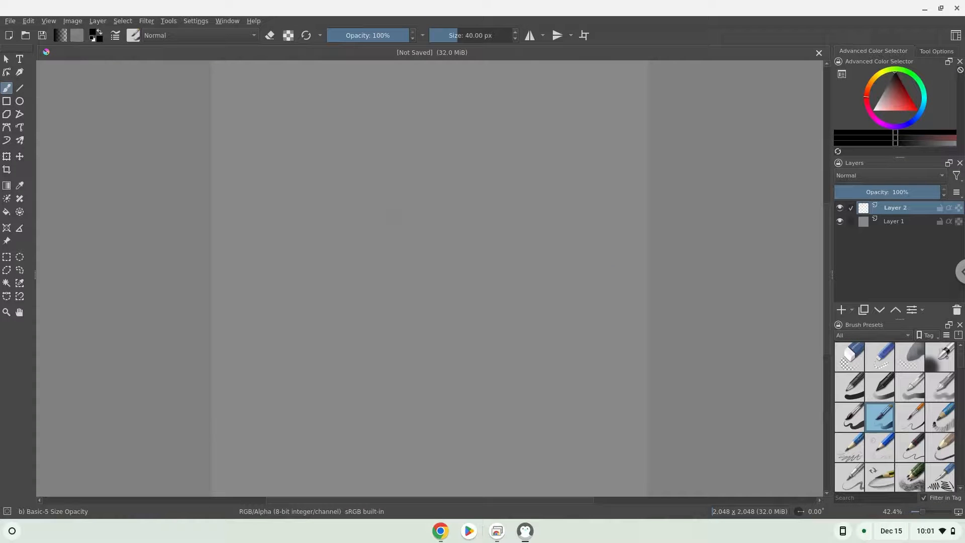
# Step: Open Help > About Krita to view version 5.2.2
pyautogui.click(253, 20)
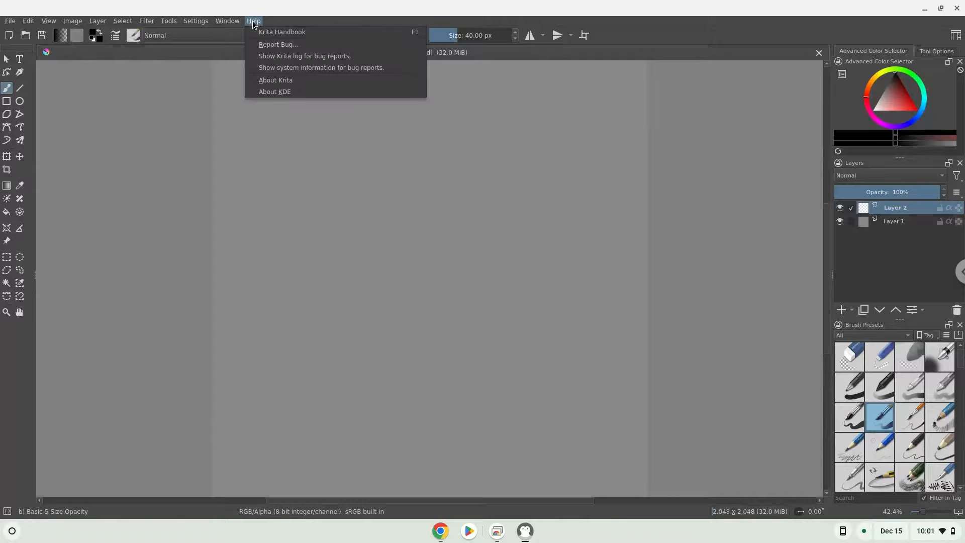
pyautogui.click(271, 84)
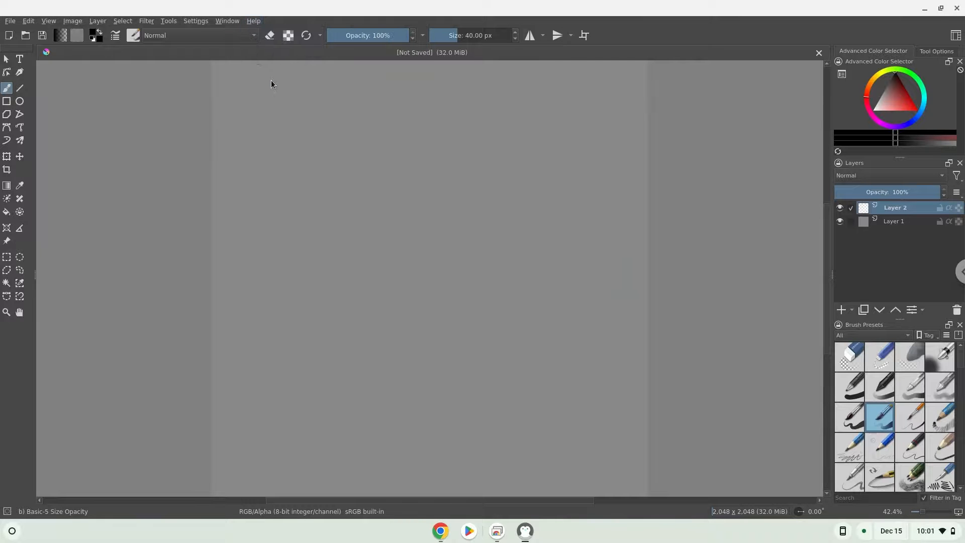
pyautogui.click(253, 21)
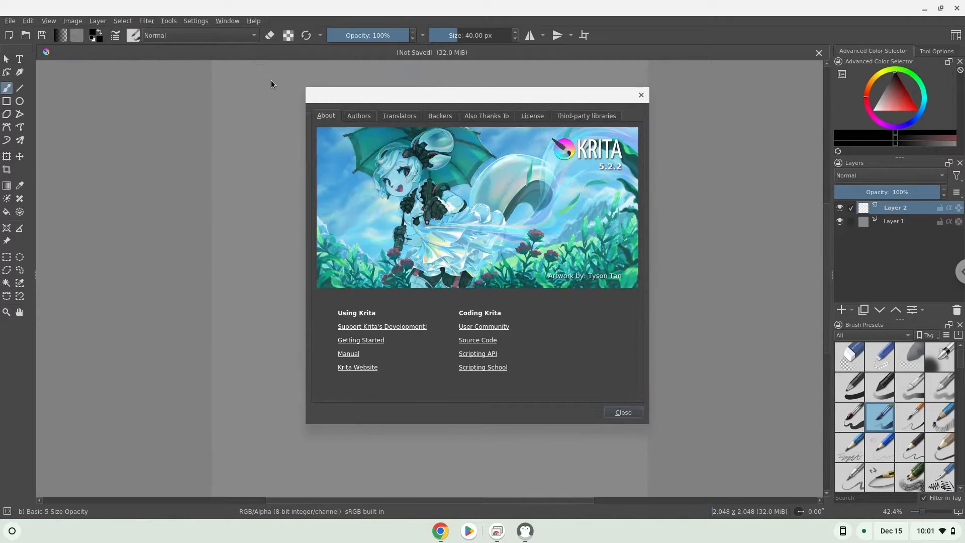